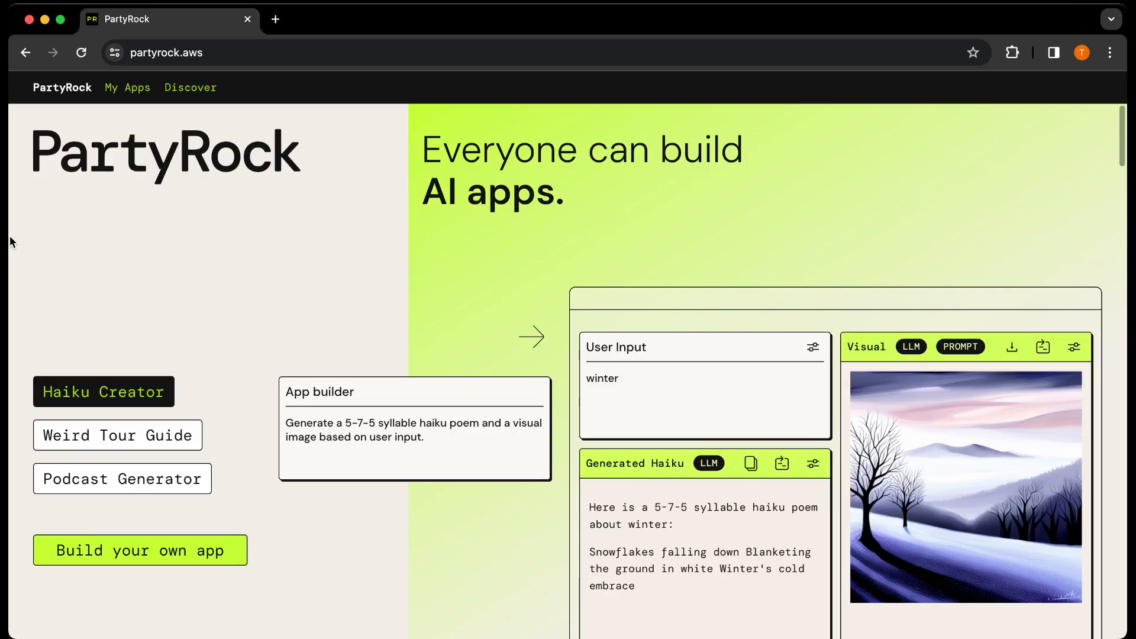
mouse_move(12, 199)
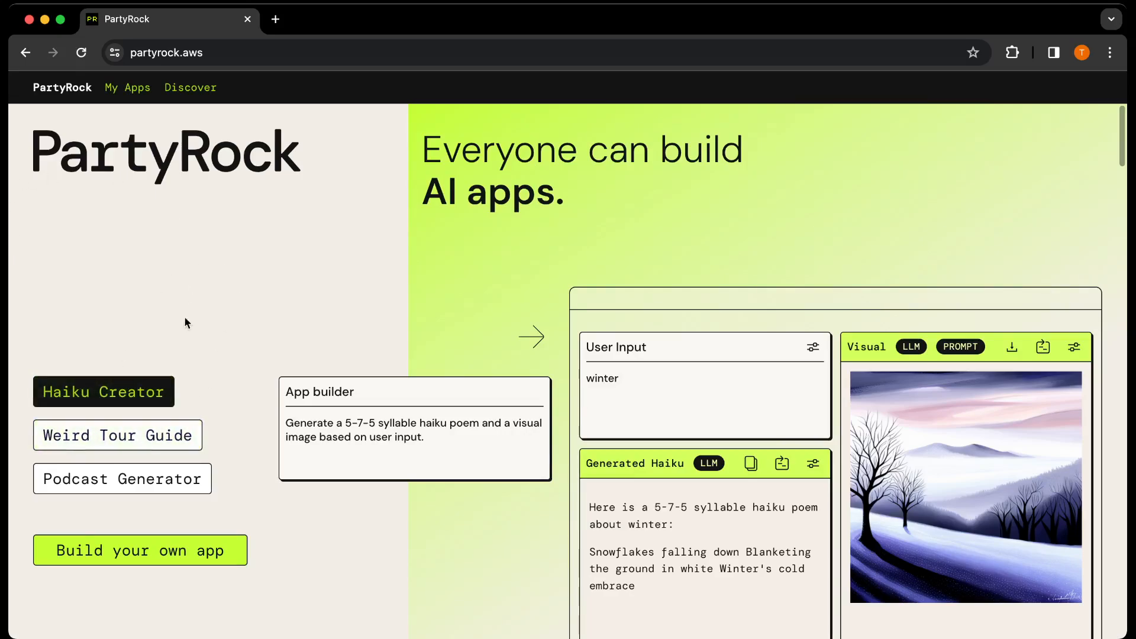
mouse_move(249, 407)
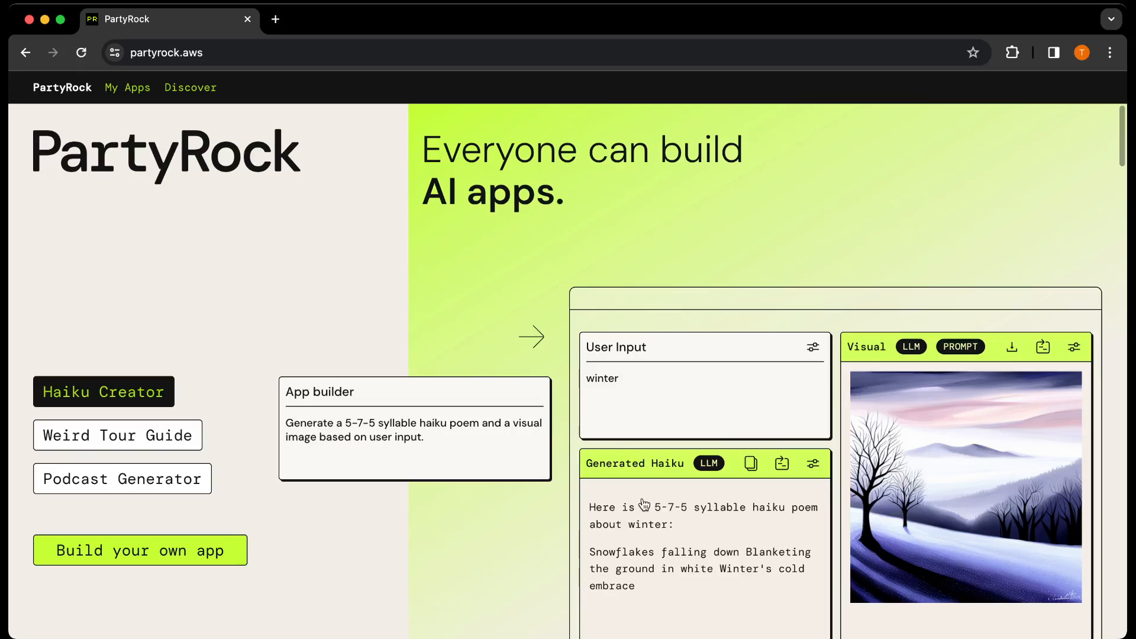
- Start a new app described as 'Generate a flight booking app which users can use to book flights'
scroll(down, 3)
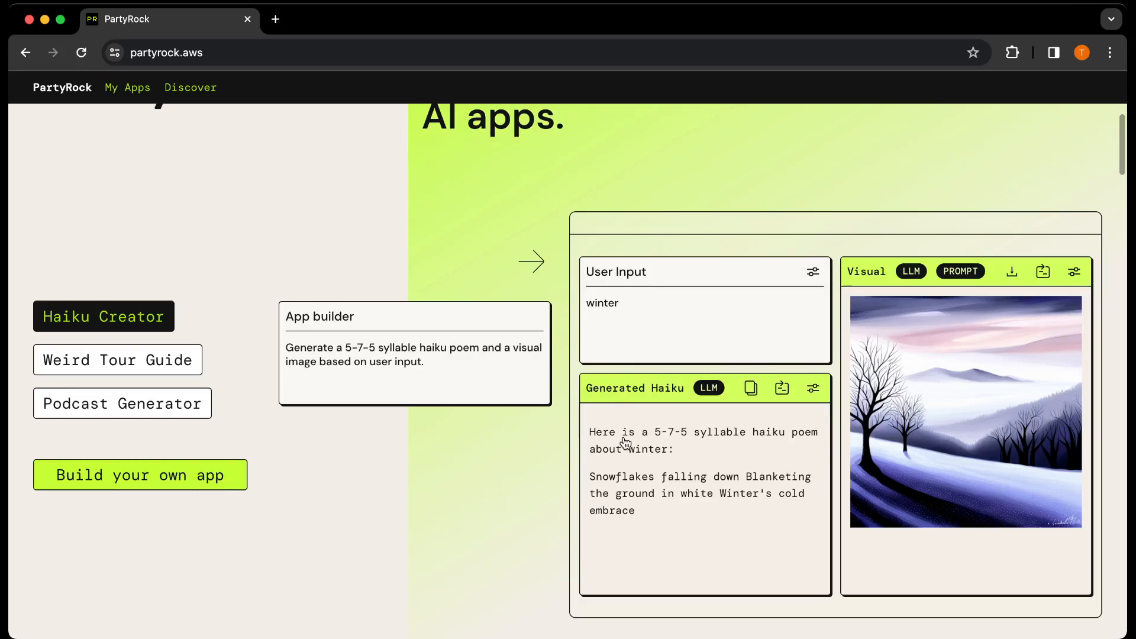
mouse_move(647, 518)
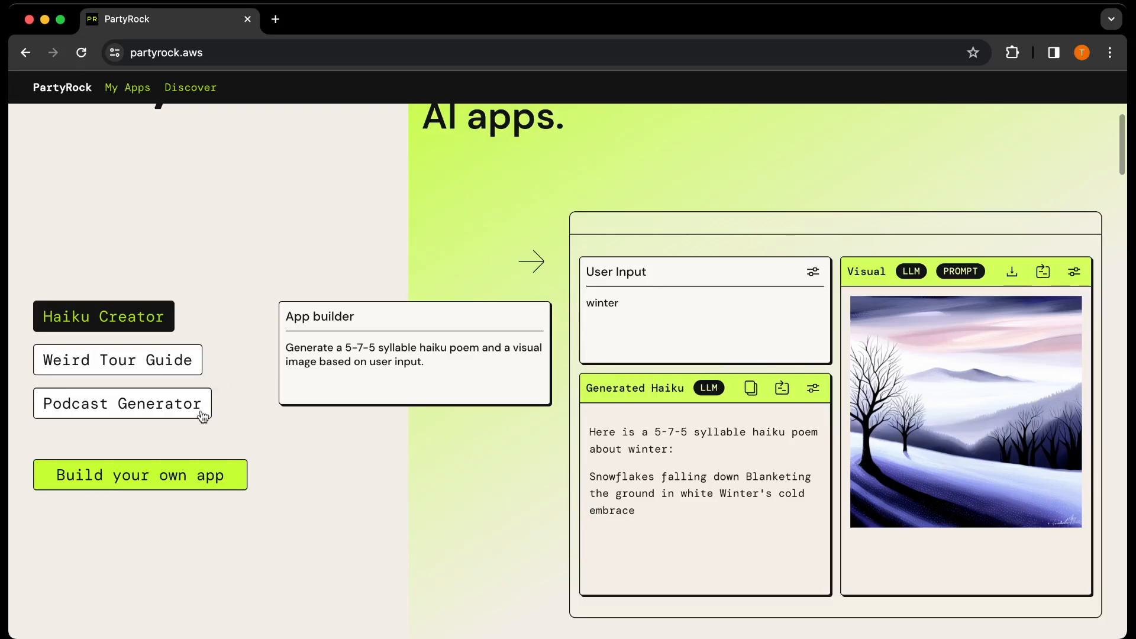
click(140, 475)
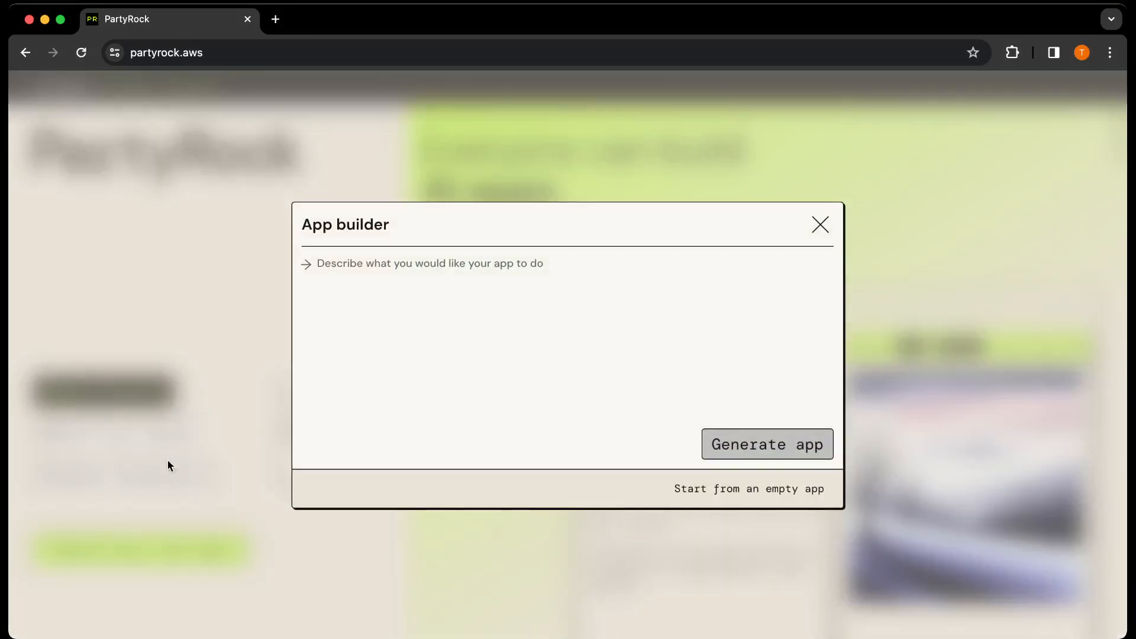
click(417, 273)
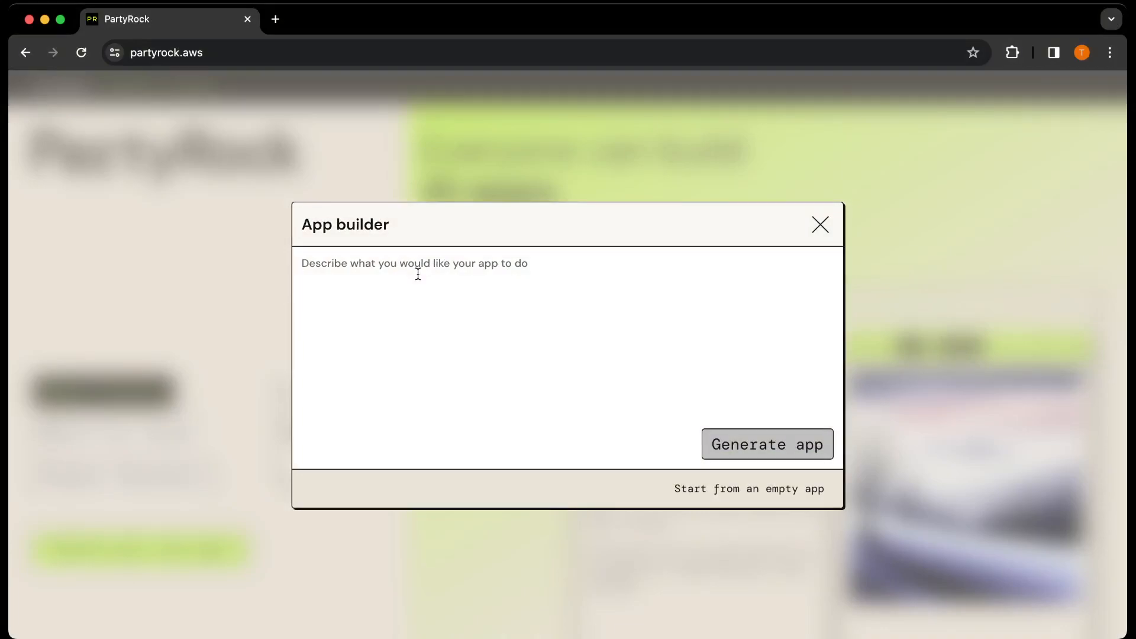
text(Generate)
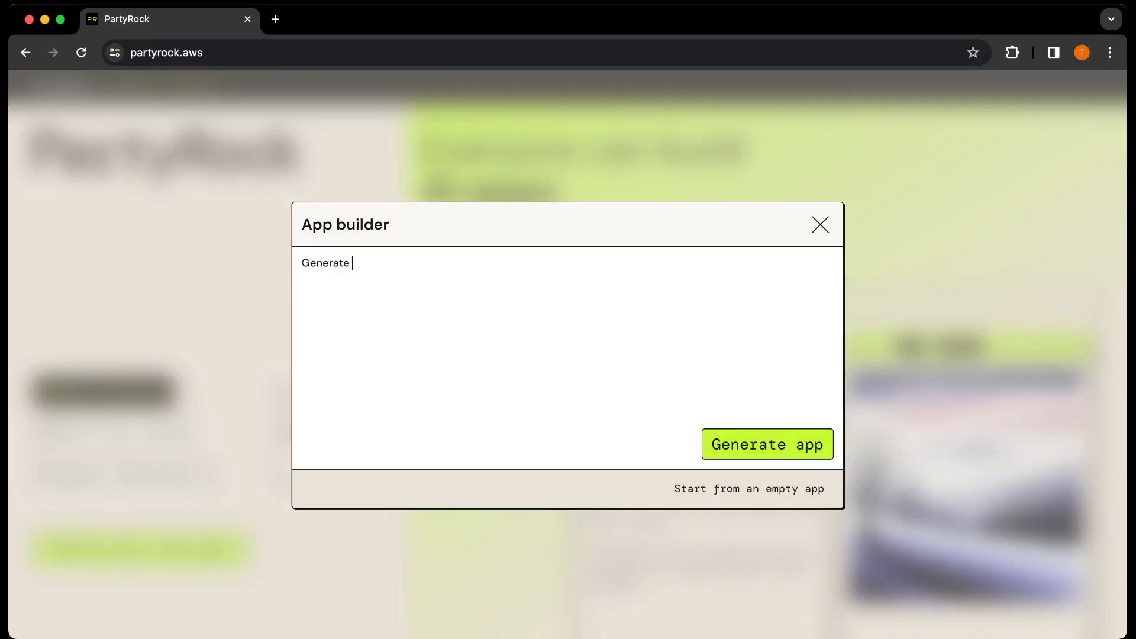
text(a fli)
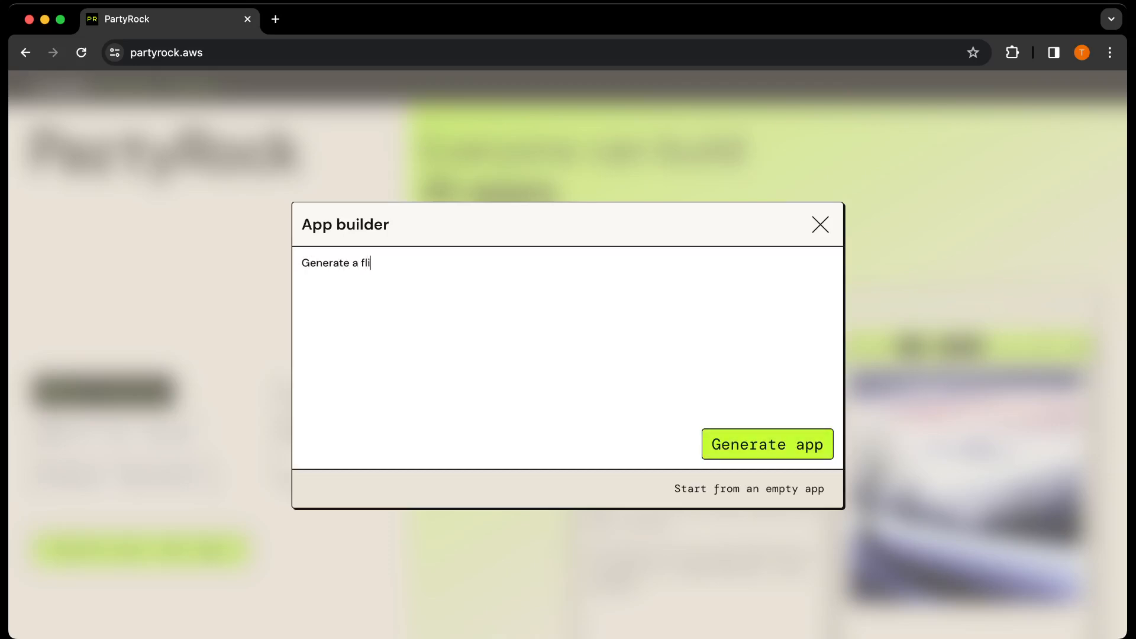
text(ght booking app which u)
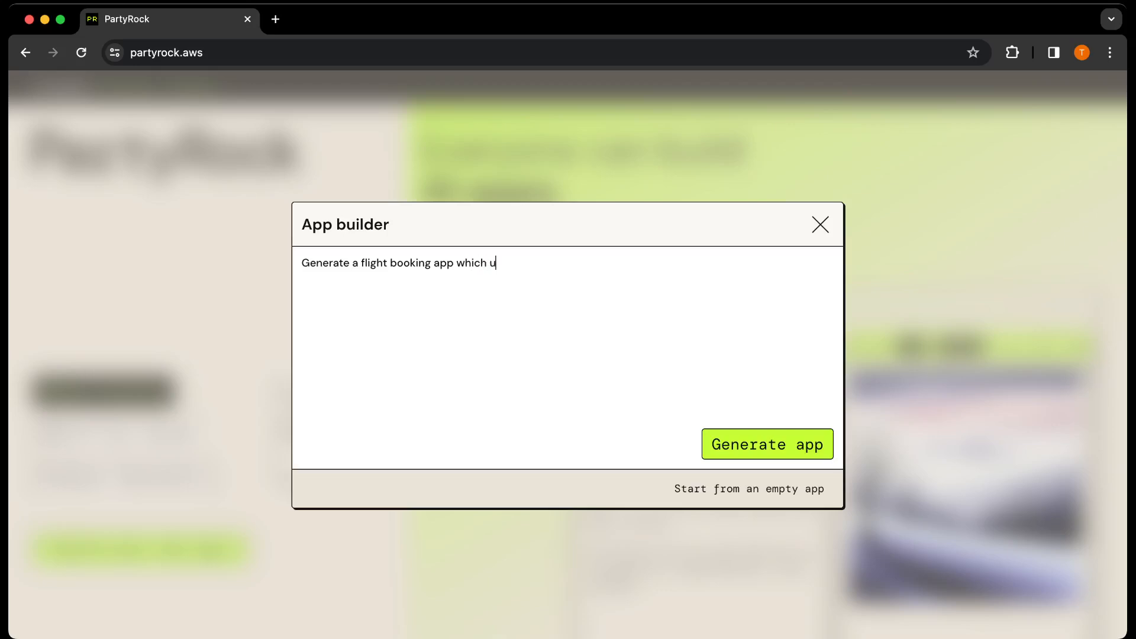
text(sers can use)
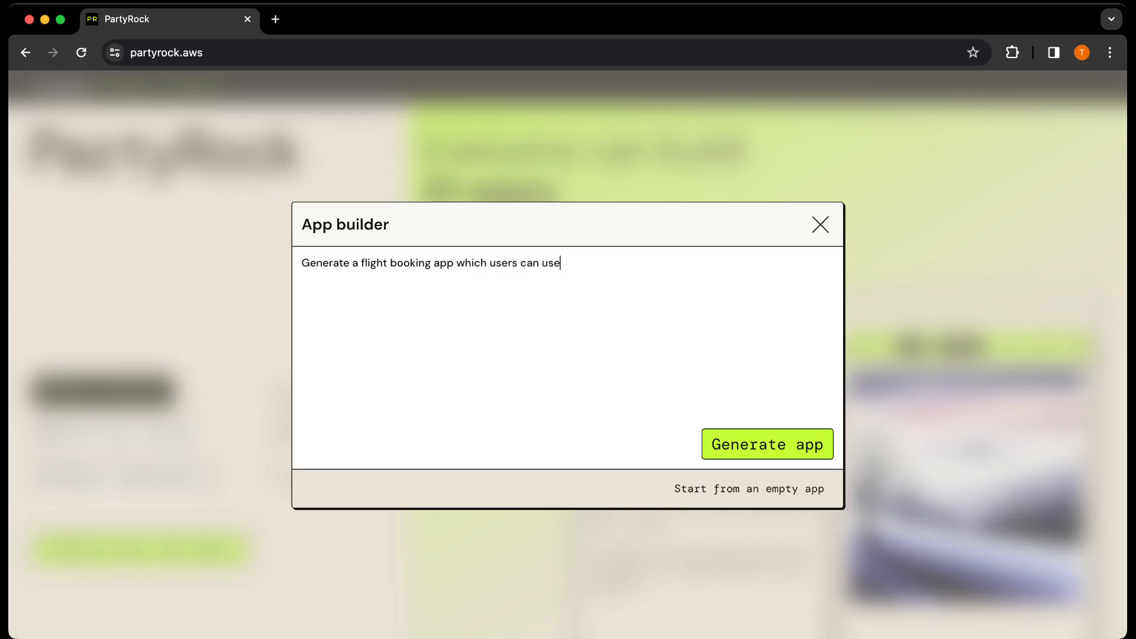
text(to book flights)
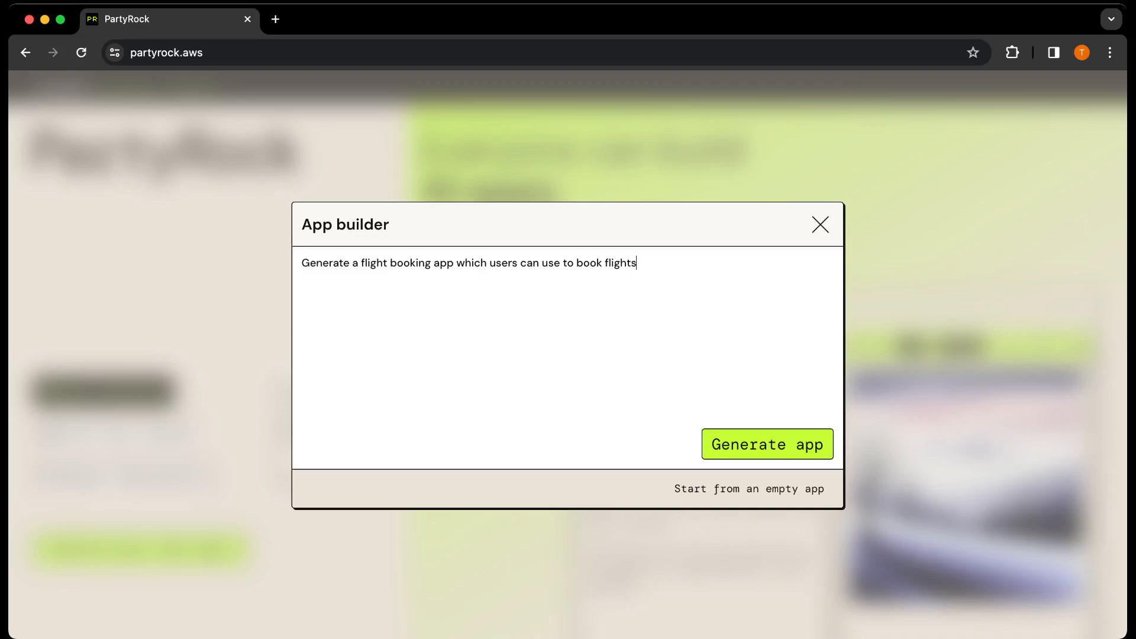
mouse_move(888, 310)
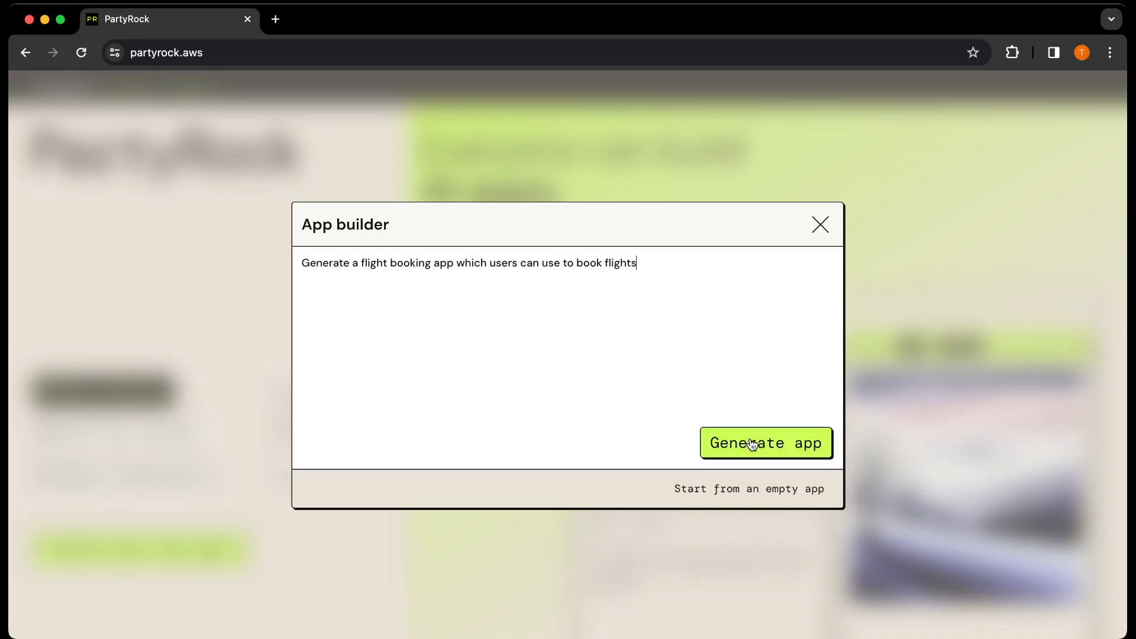
- Generate the FlightBooker app from the description and wait for it to build
click(765, 442)
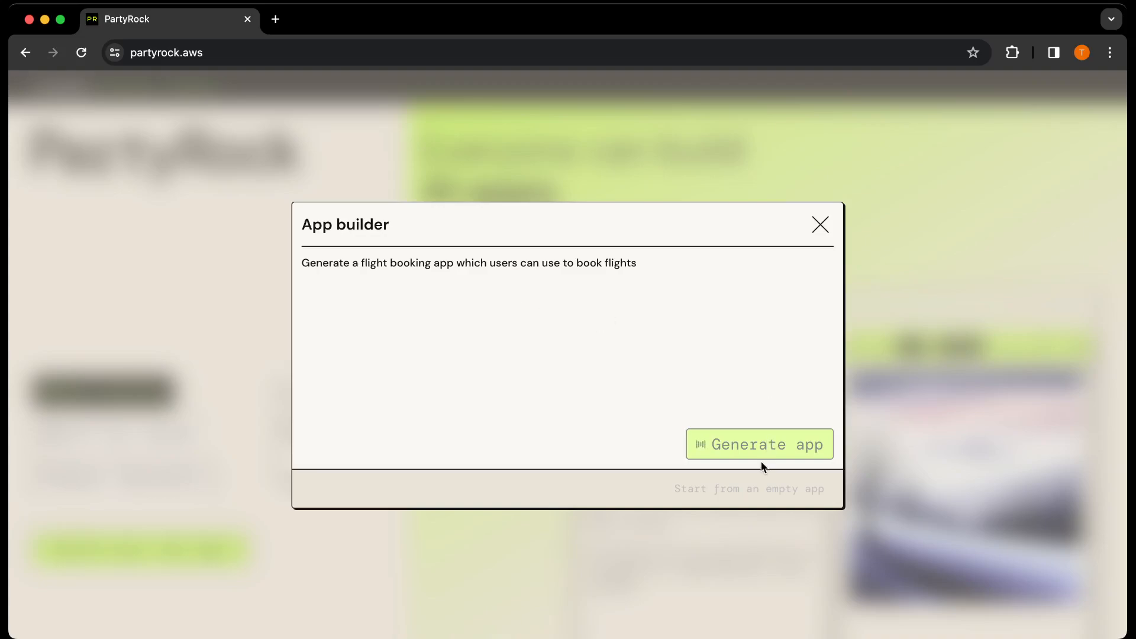
click(759, 444)
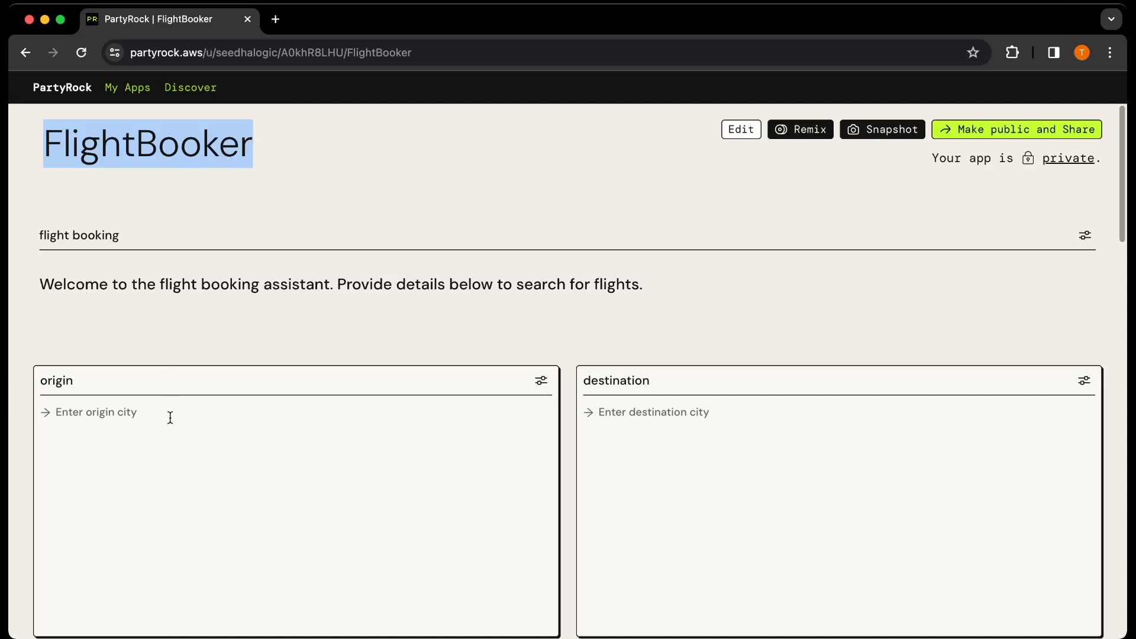
scroll(down, 3)
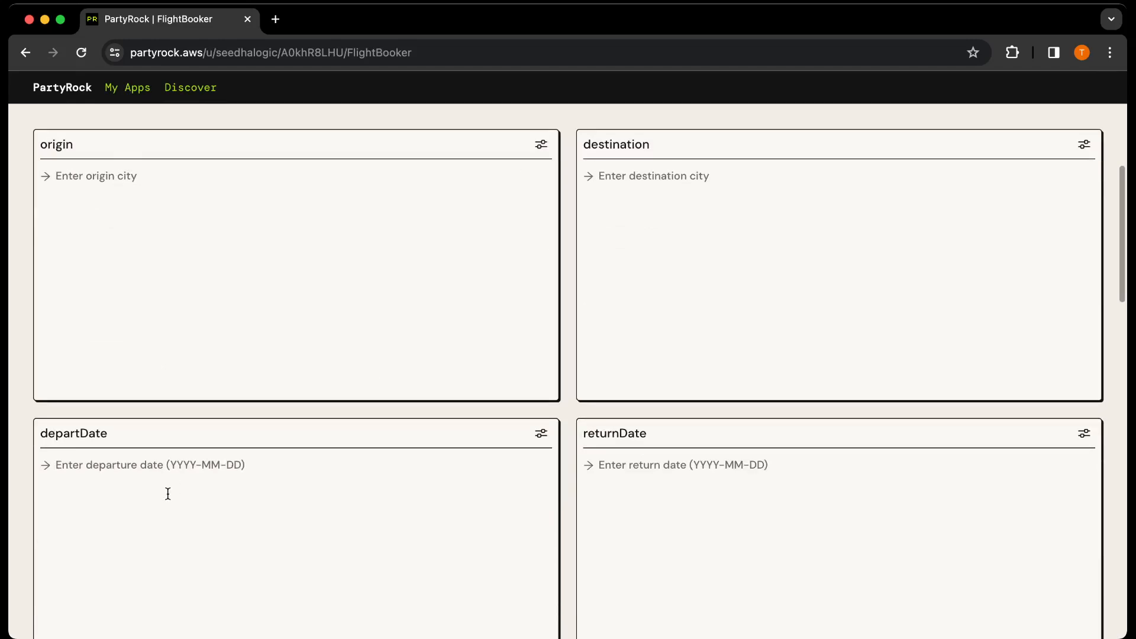
scroll(down, 3)
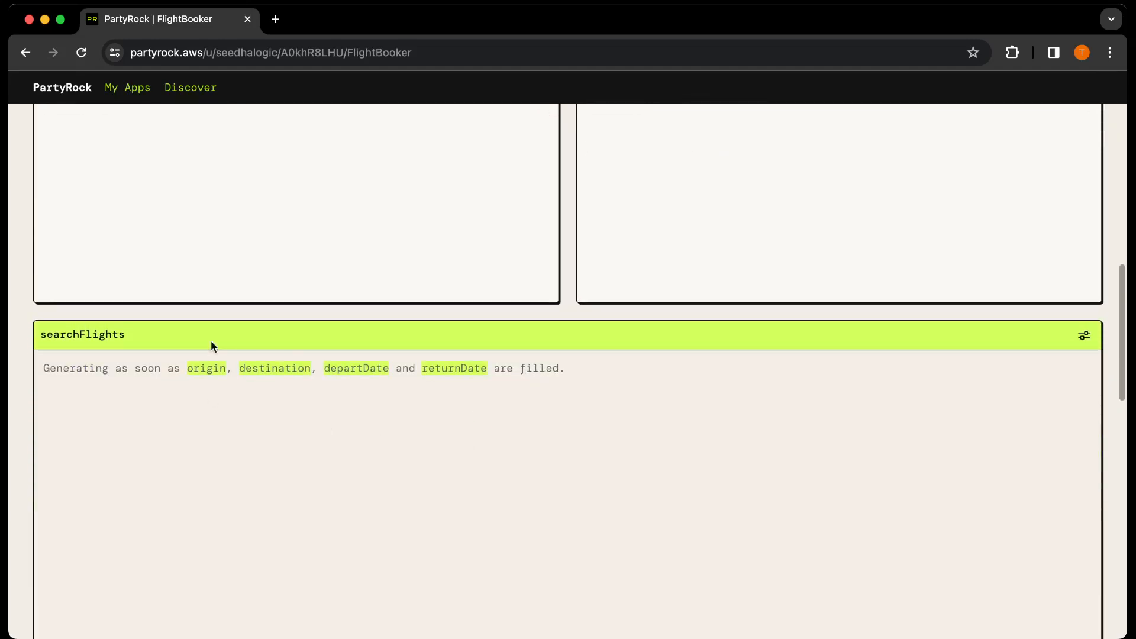
scroll(down, 3)
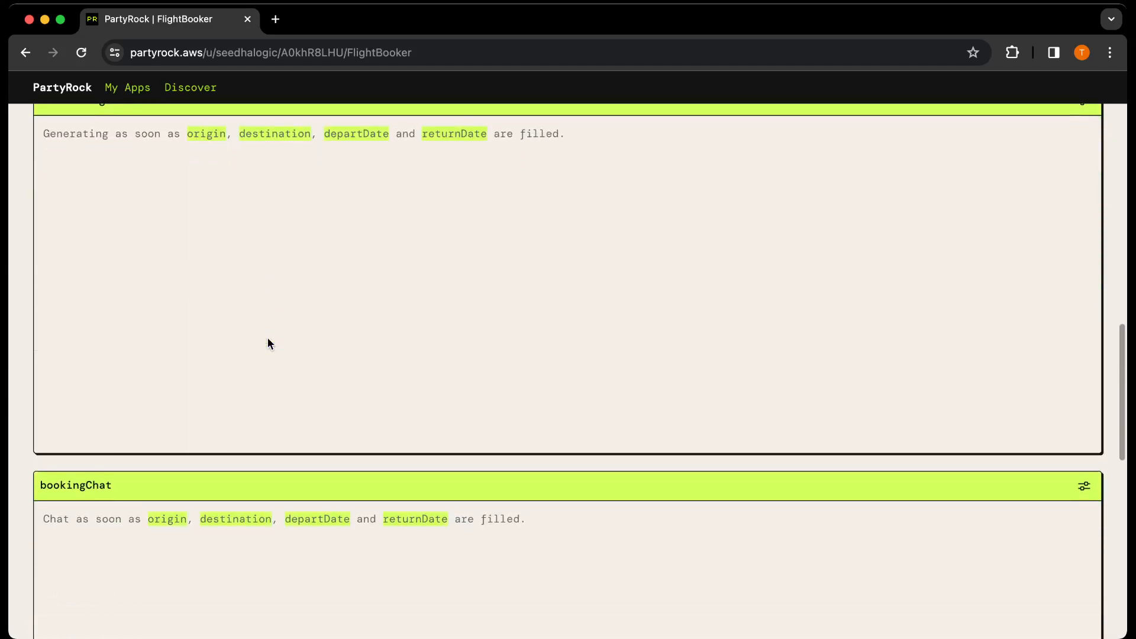
scroll(down, 3)
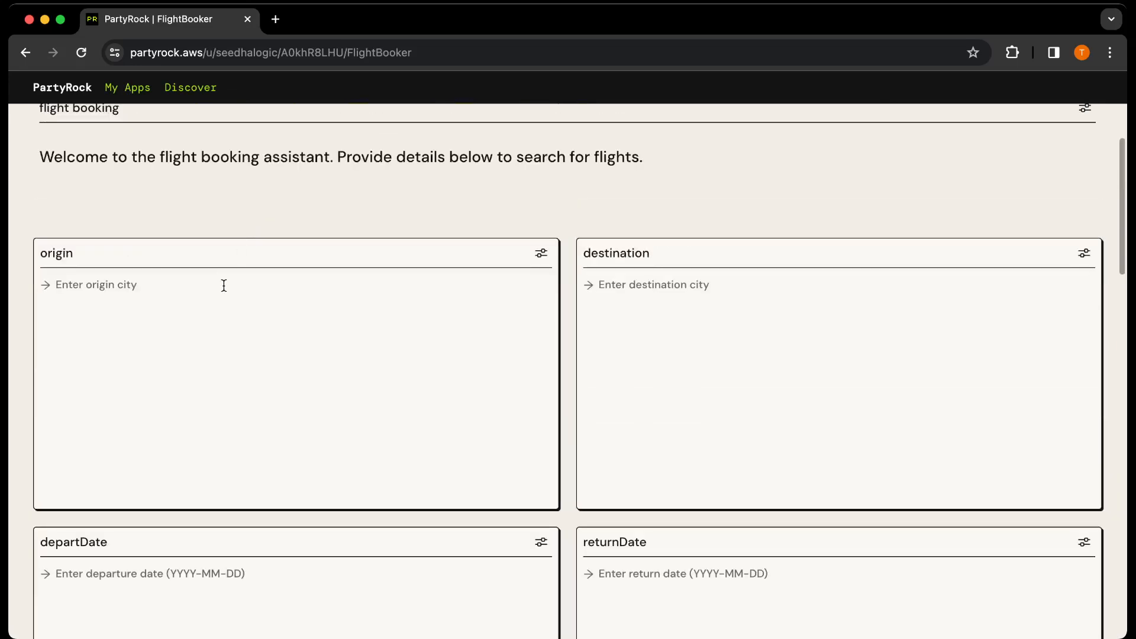
- Enter origin India, destination USA, departure 2023-12-03 and return 2023-12-15
text(India)
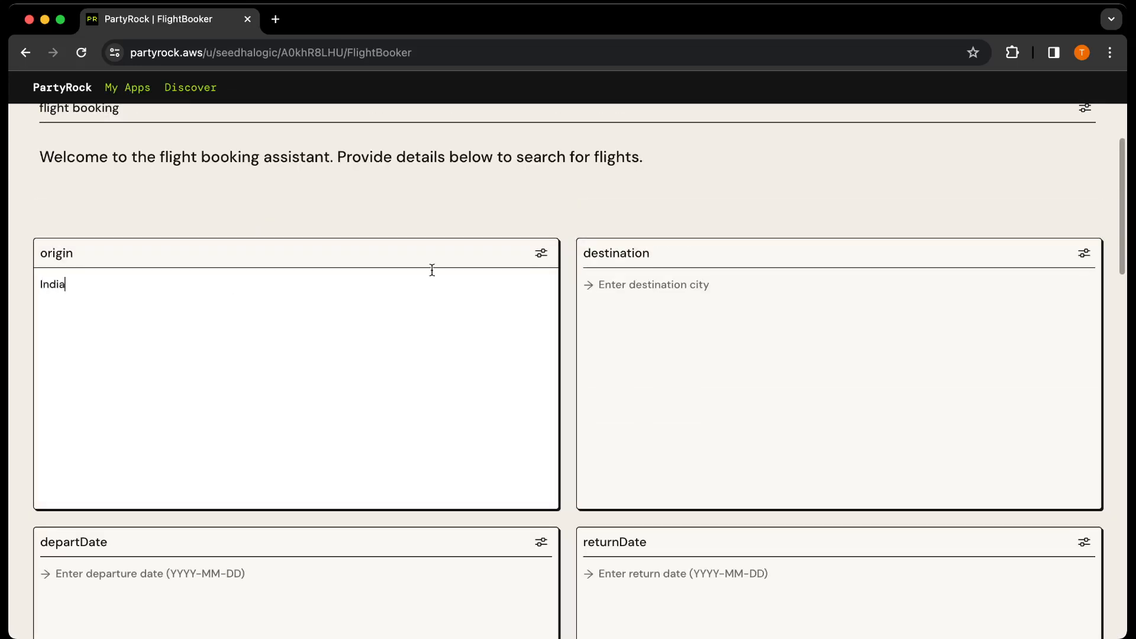
text(USA)
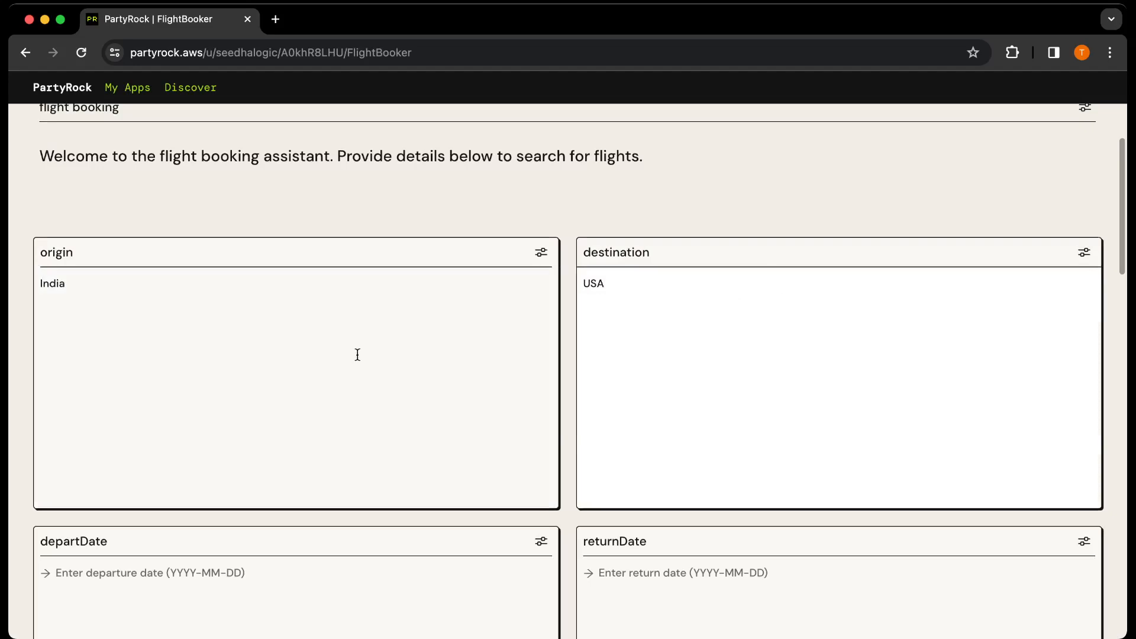
text(2)
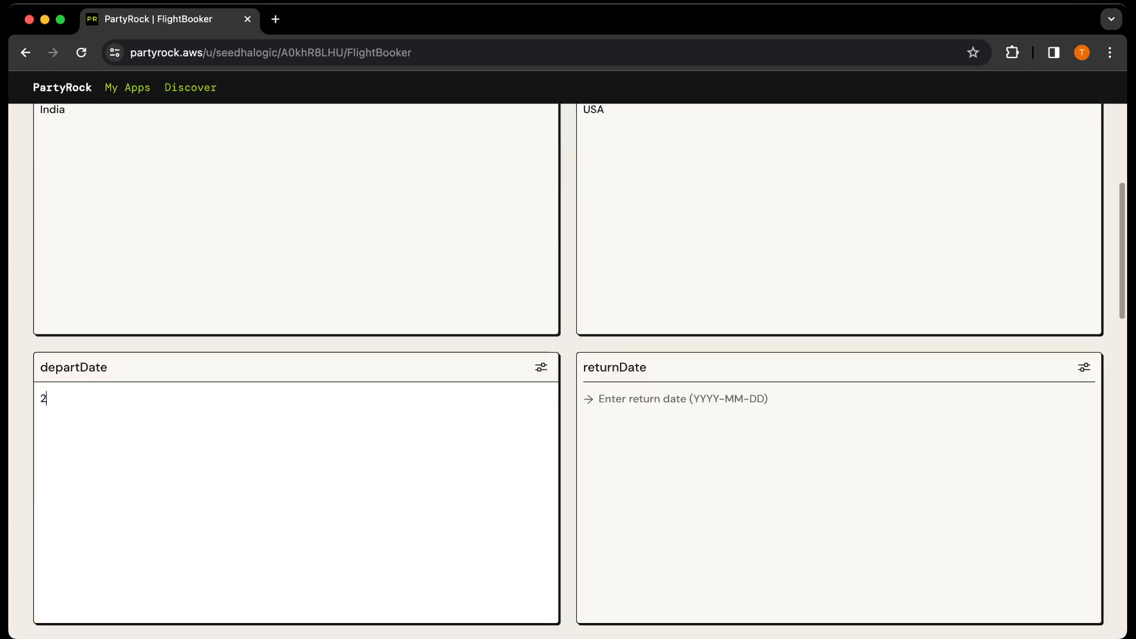
text(023-12-)
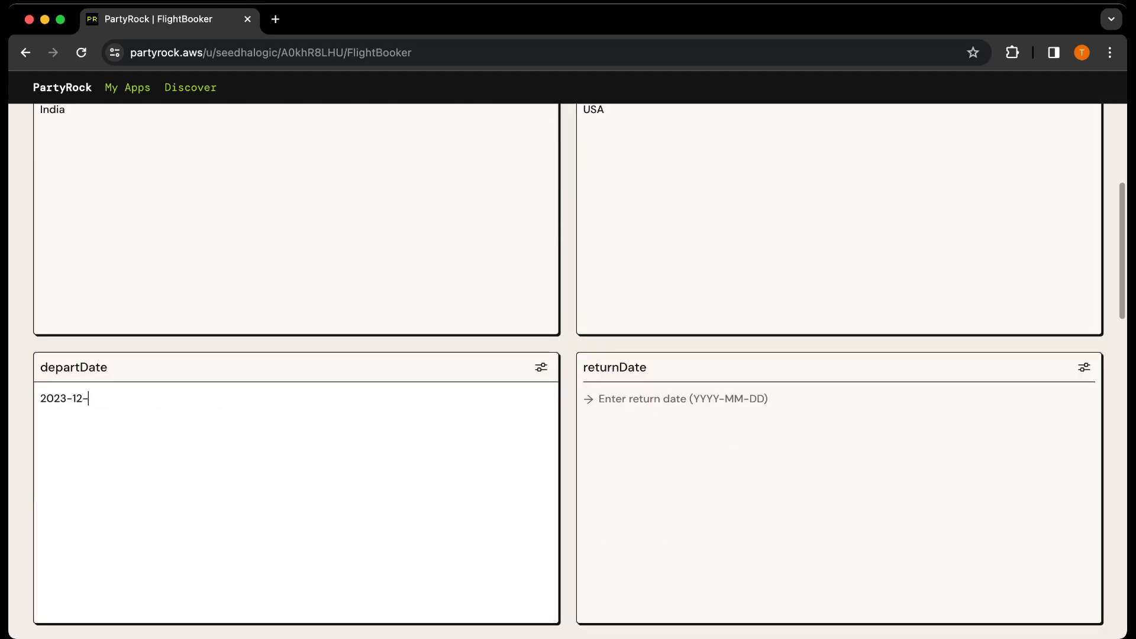
text(03)
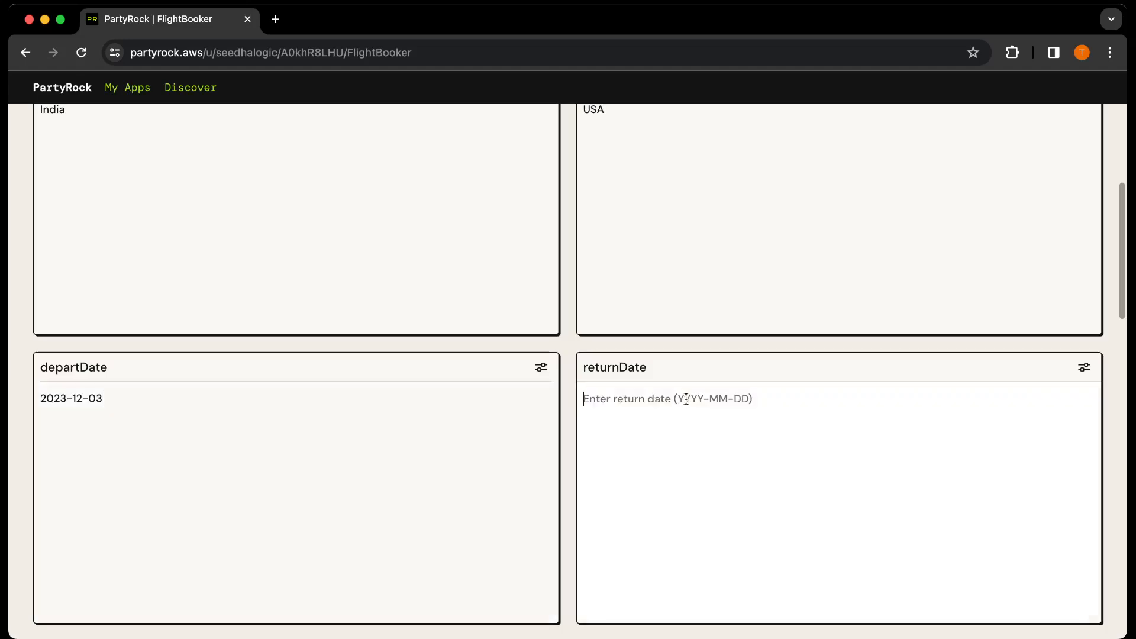
text(2023-12)
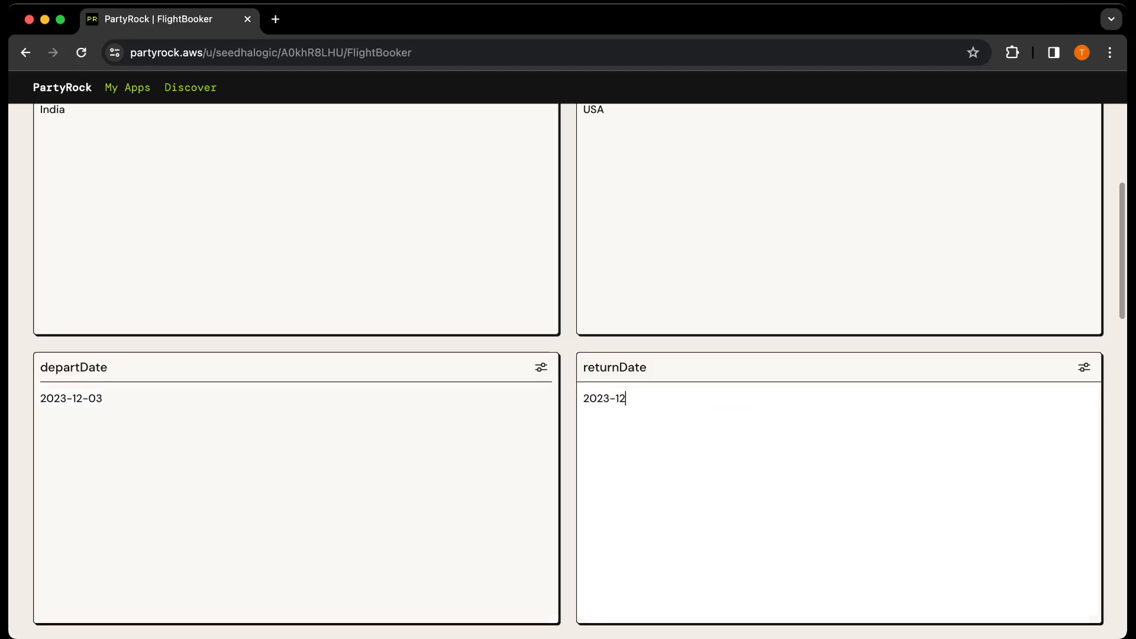
text(15)
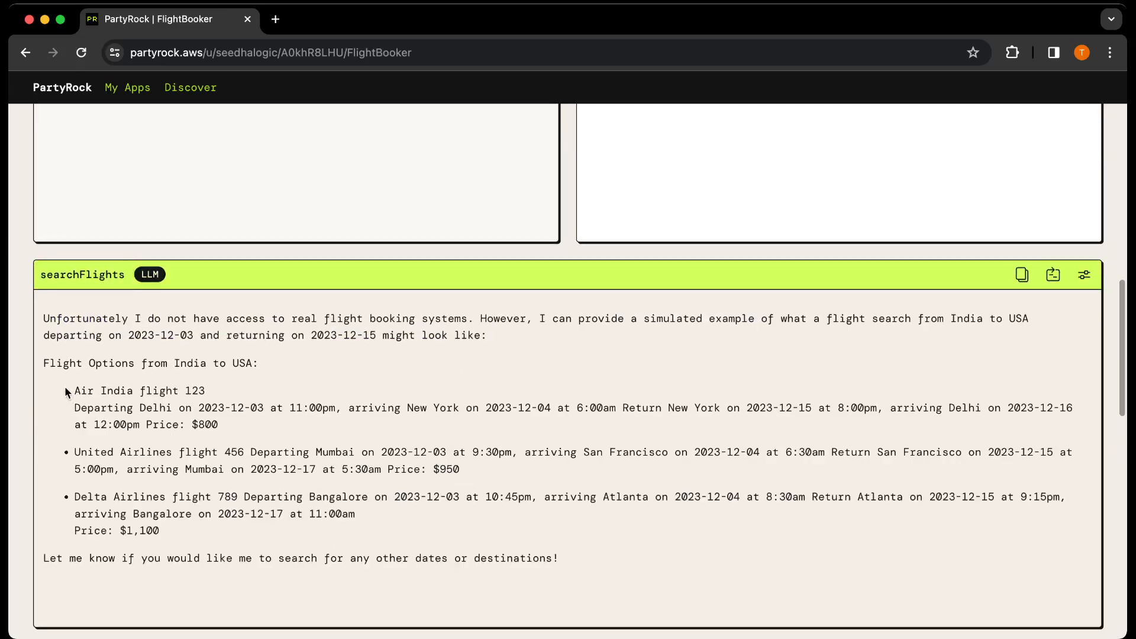
- Highlight the Air India result's date and schedule, then scroll down to the booking chat
double_click(235, 407)
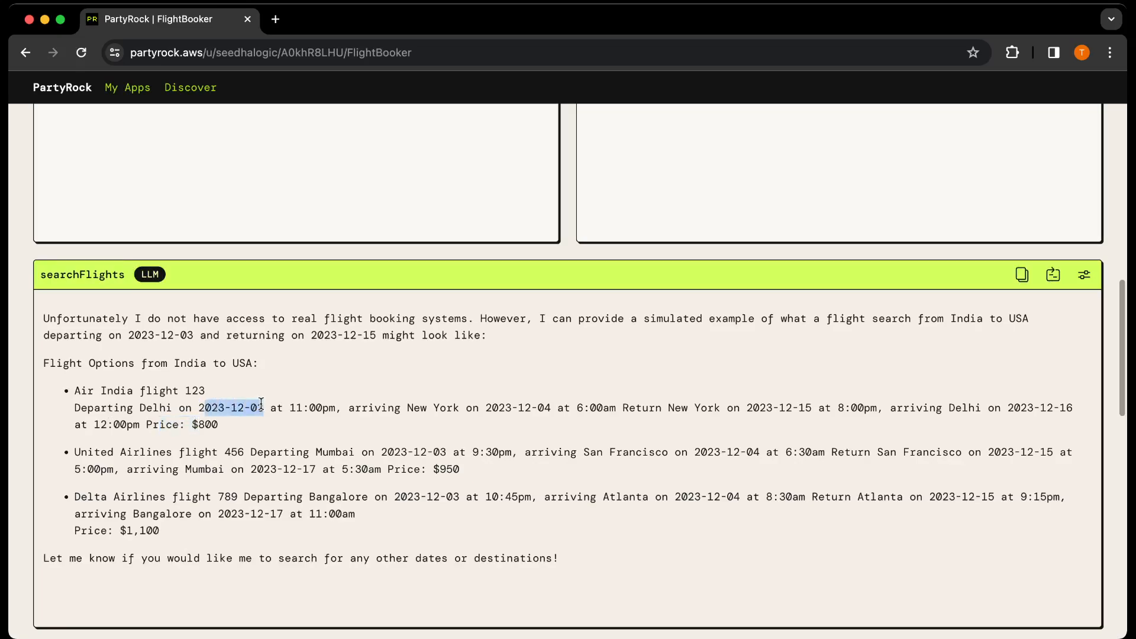
drag(203, 407, 217, 425)
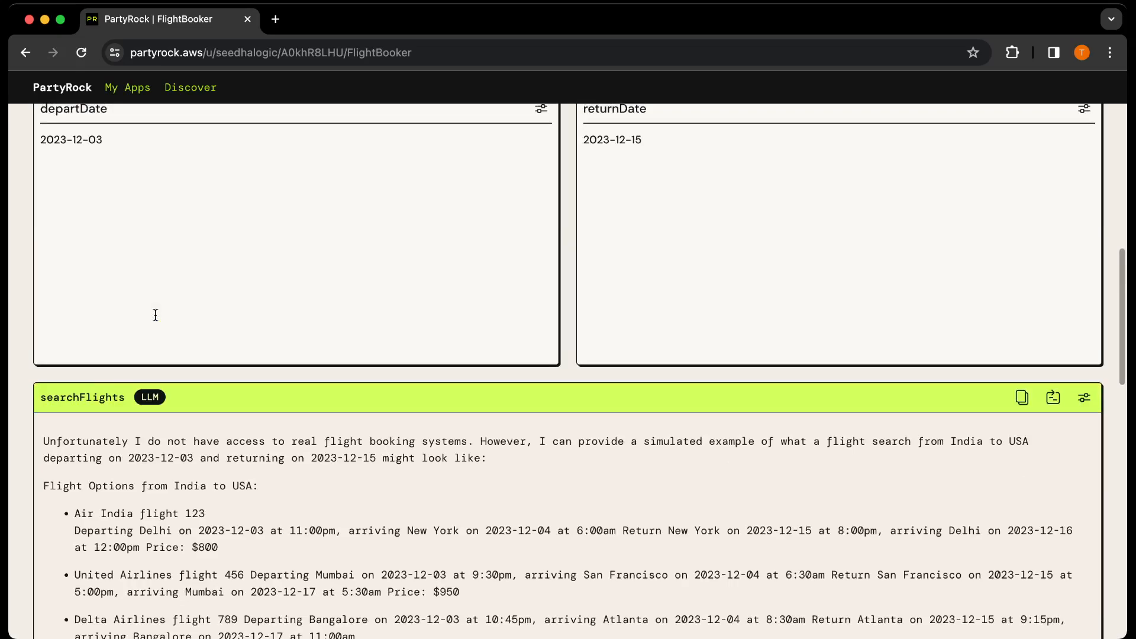
mouse_move(71, 536)
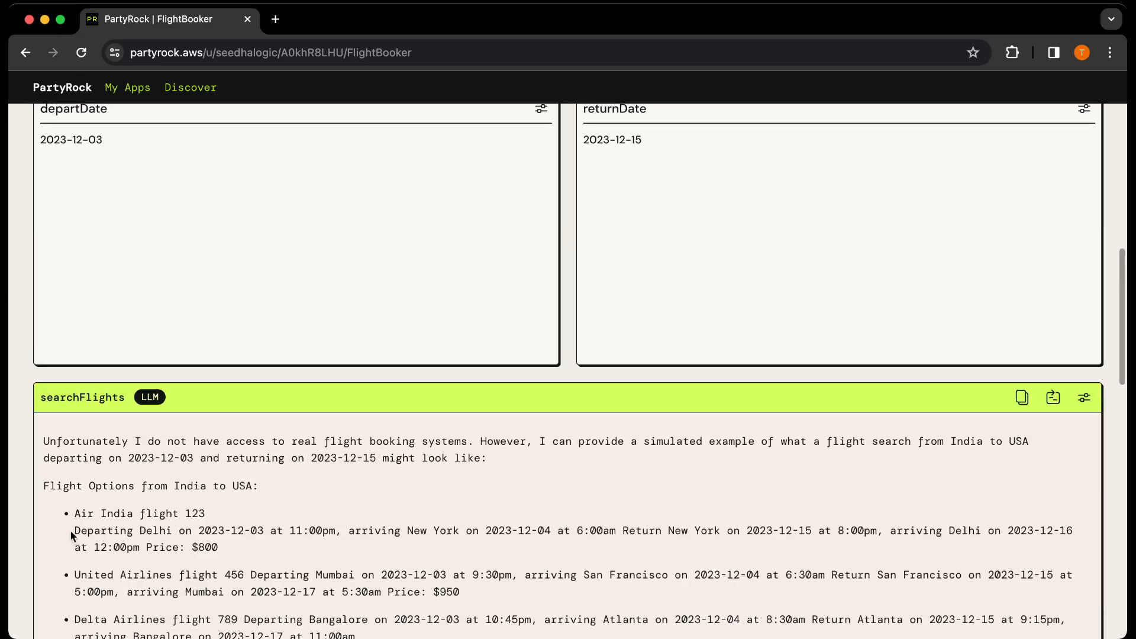
drag(73, 513, 227, 547)
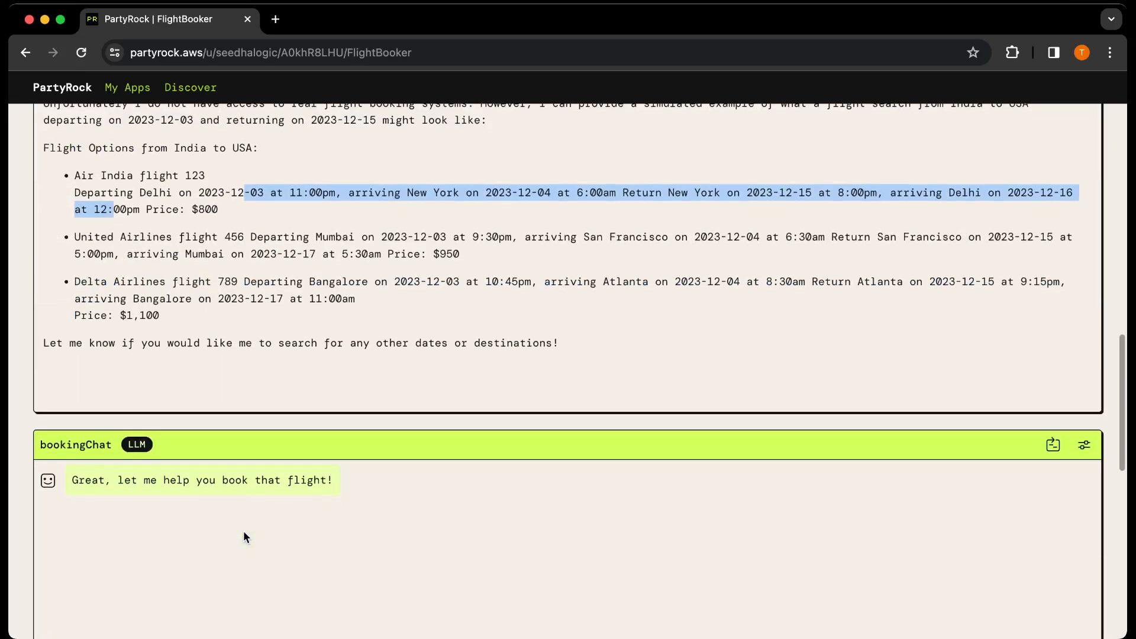
scroll(down, 3)
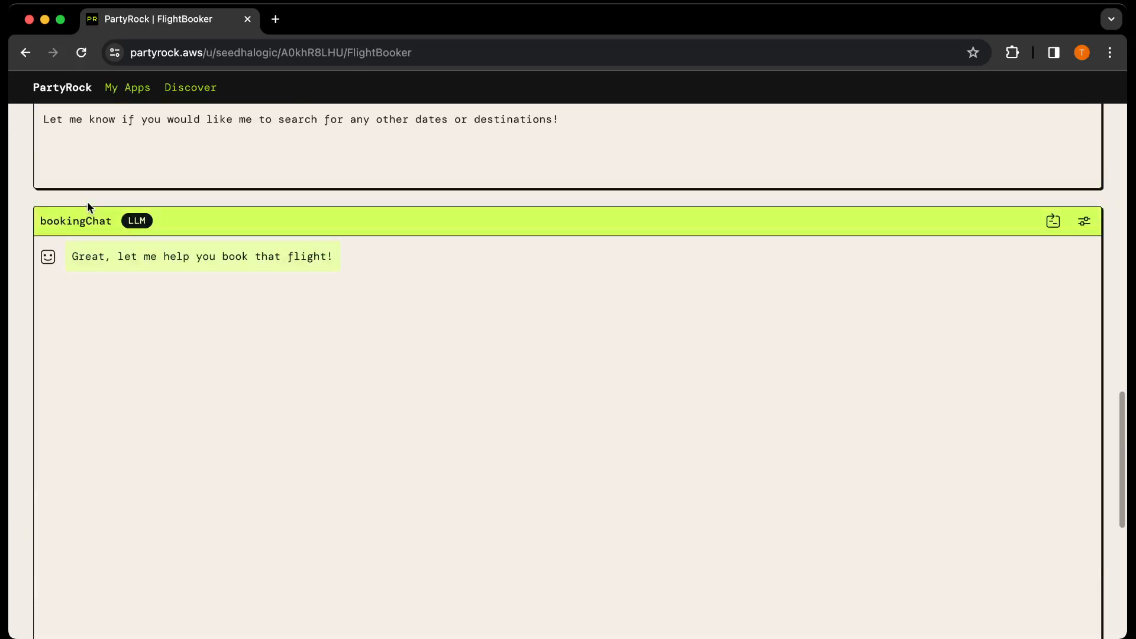
- Send the booking chat a request for an India-to-USA flight under 1000 USD
scroll(down, 3)
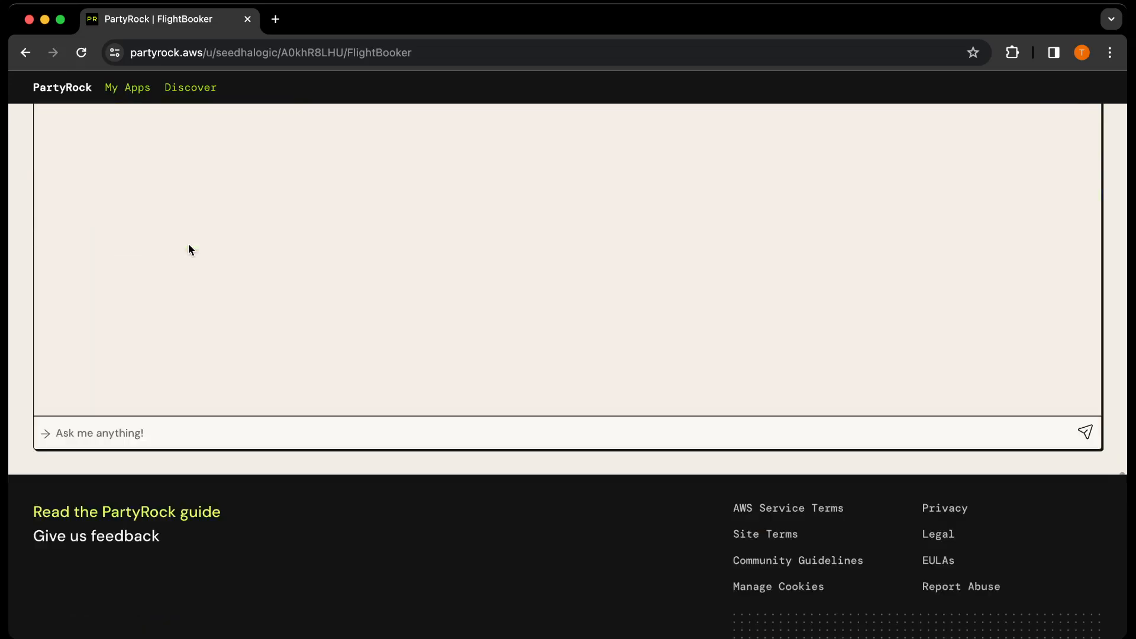
text(I want to b)
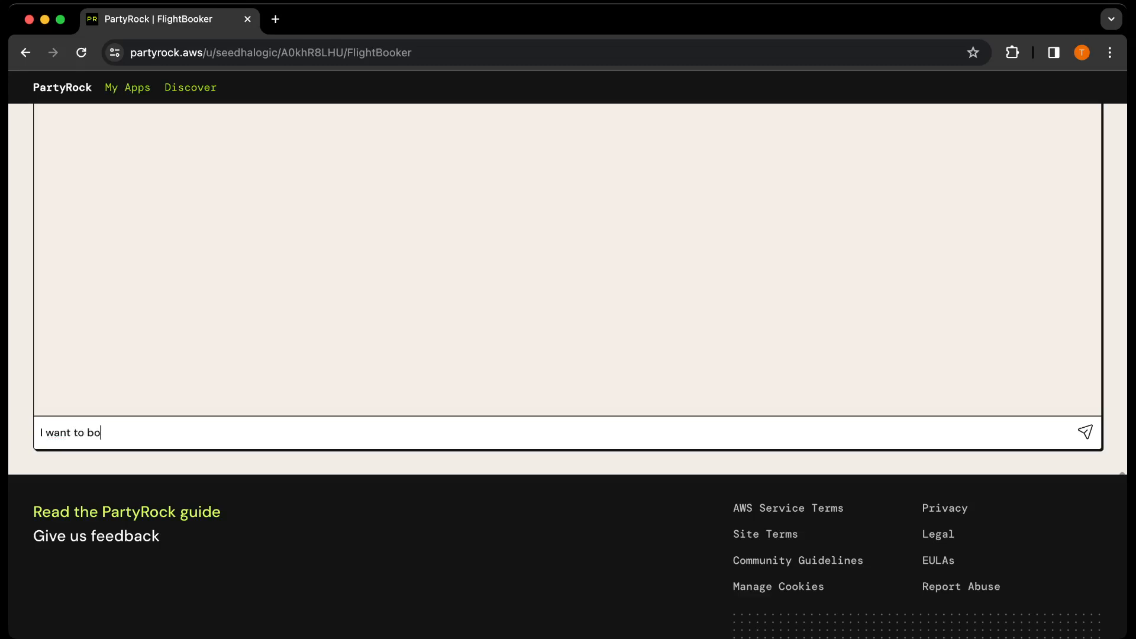
text(ok a flught)
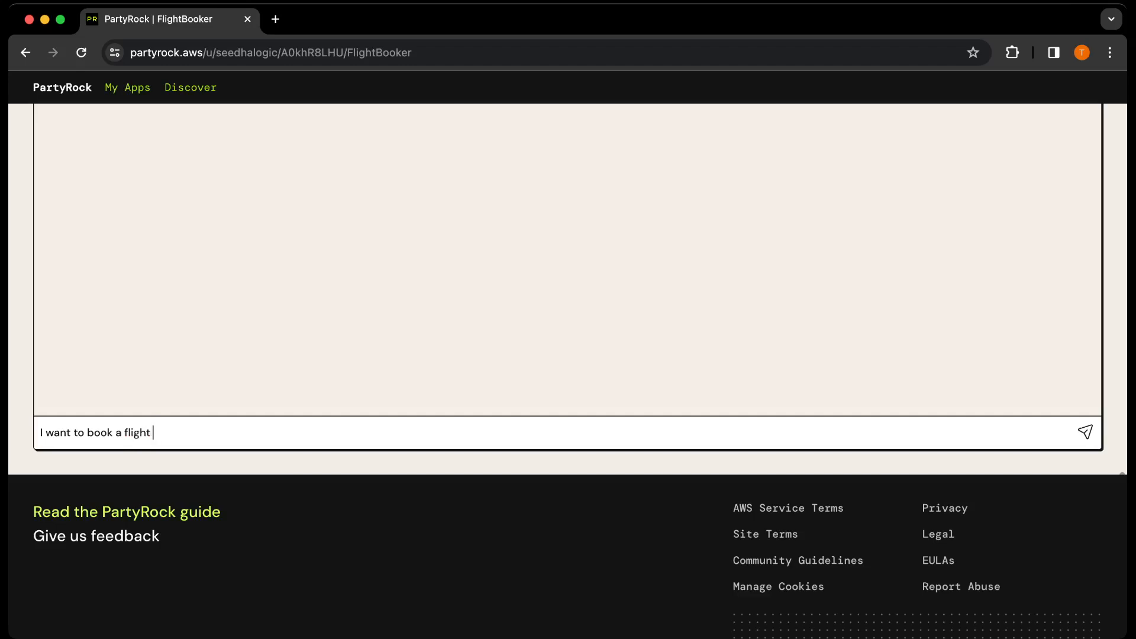
text(India to USA)
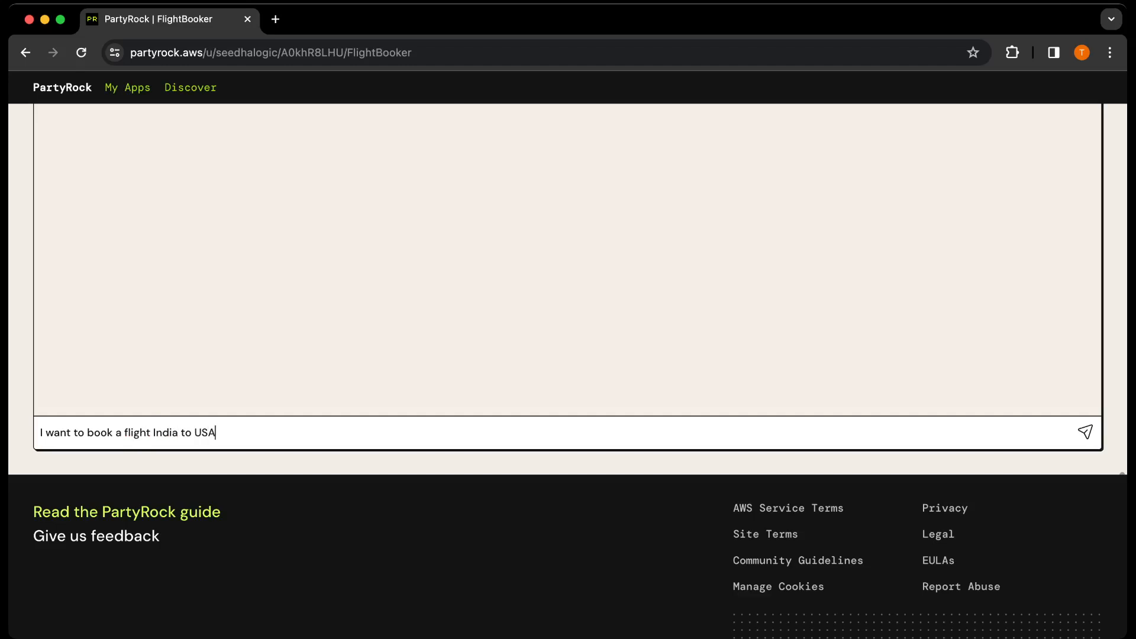
text(under 1000)
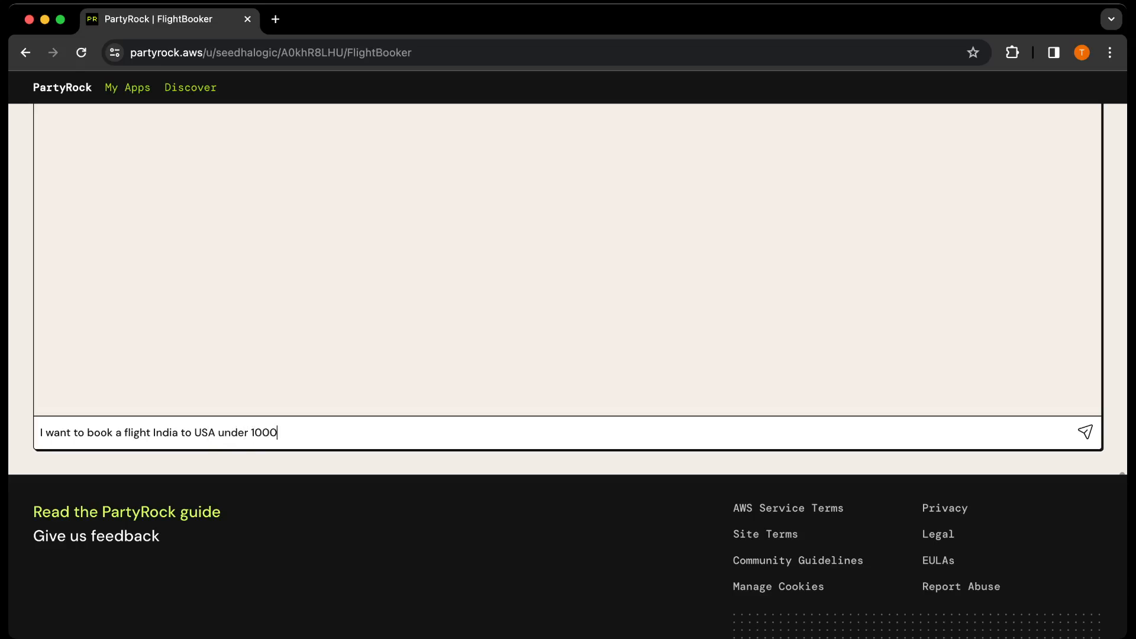
click(1084, 432)
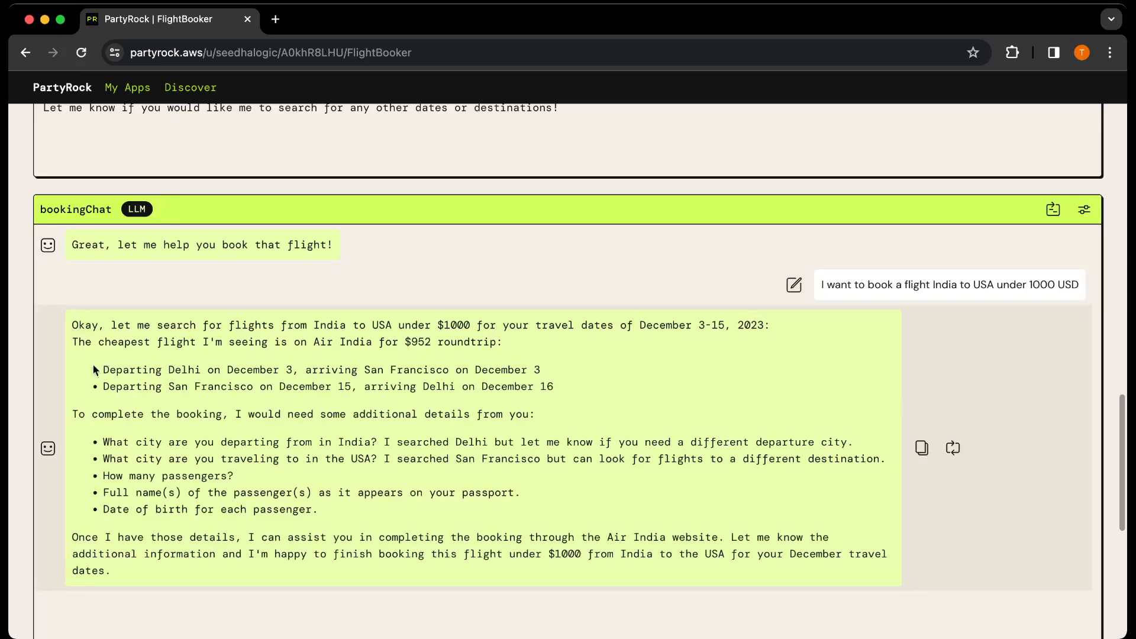
drag(109, 325, 527, 325)
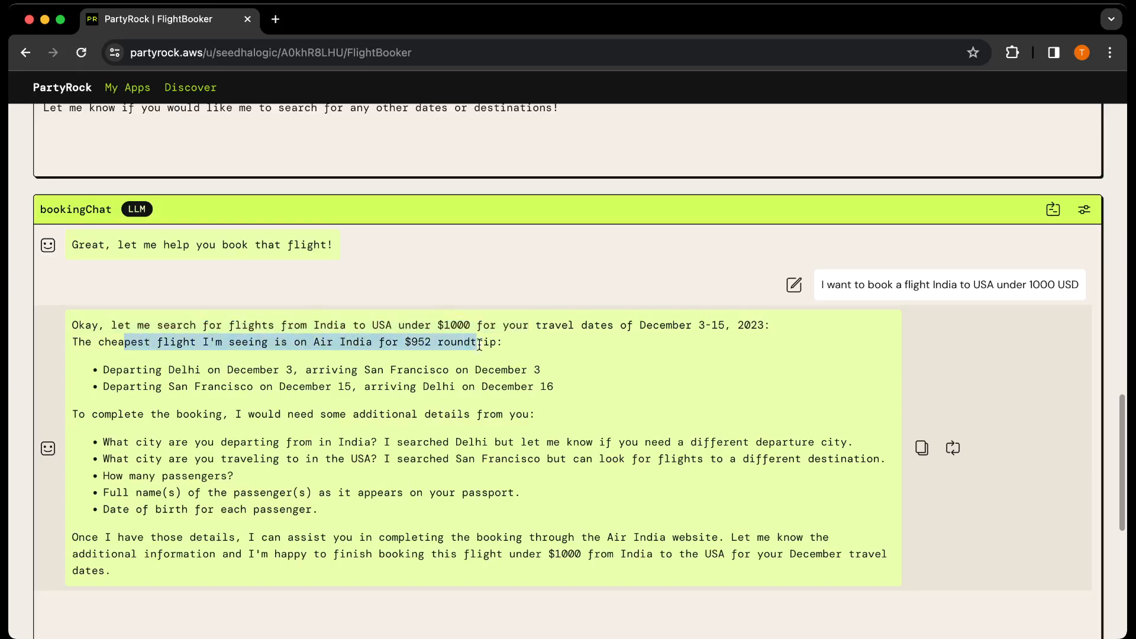
click(388, 342)
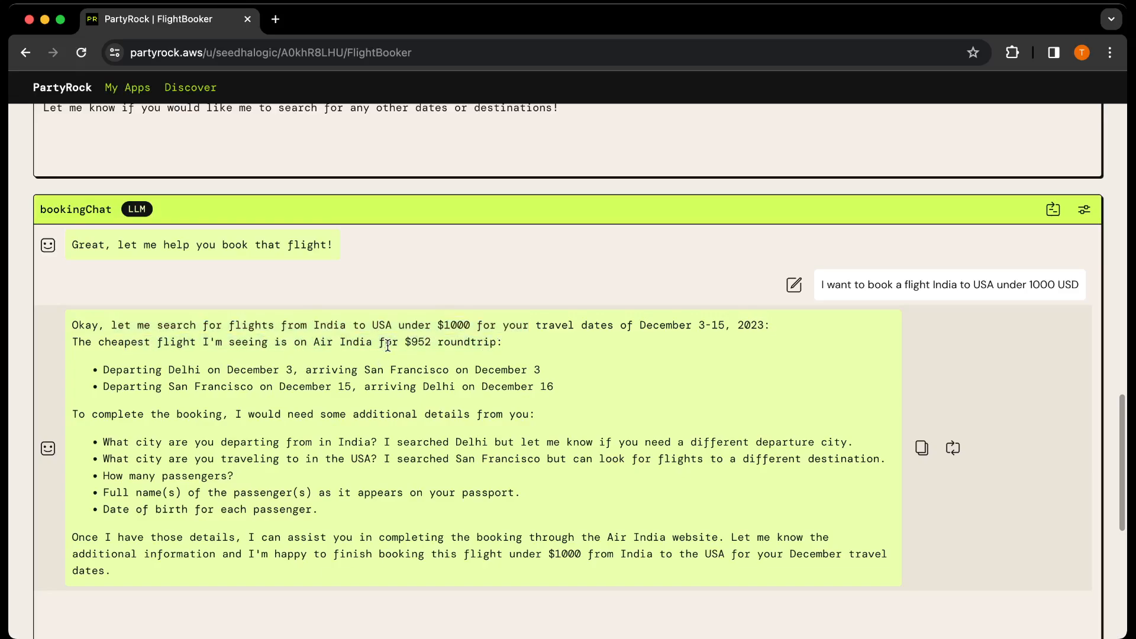
drag(156, 369, 480, 369)
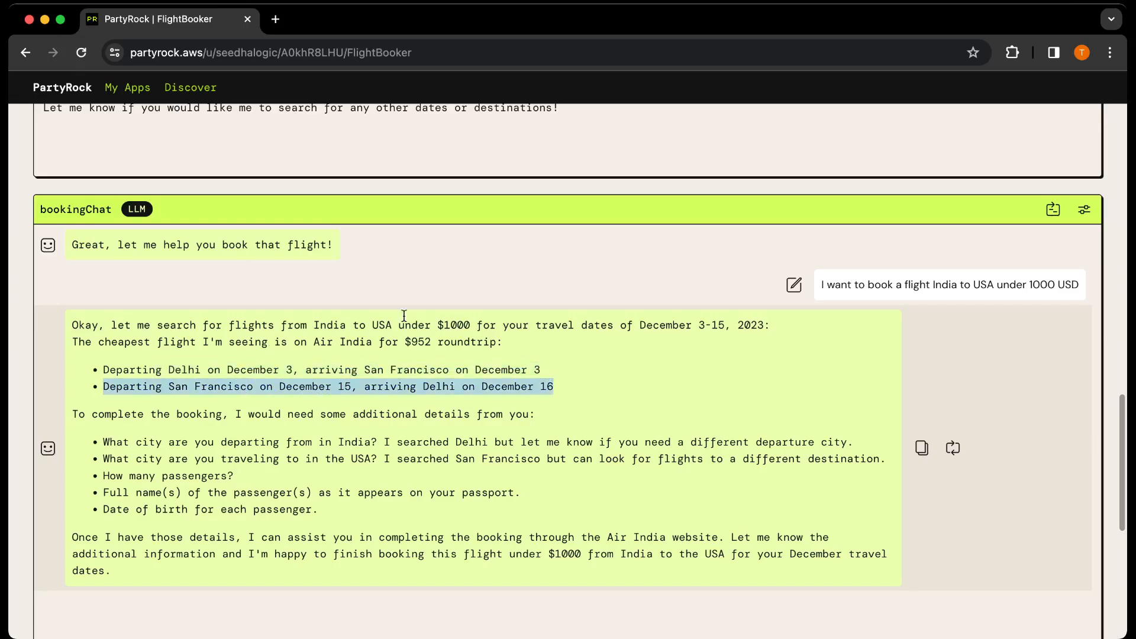
scroll(down, 3)
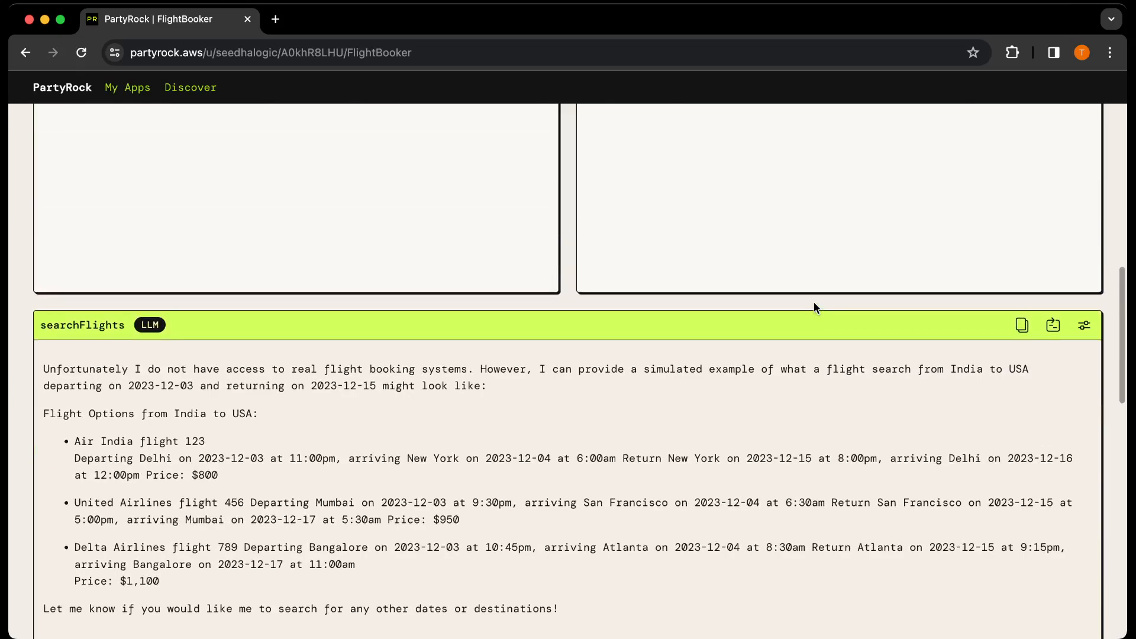
- Scroll back to the top of FlightBooker and open the origin widget's settings panel
scroll(down, 3)
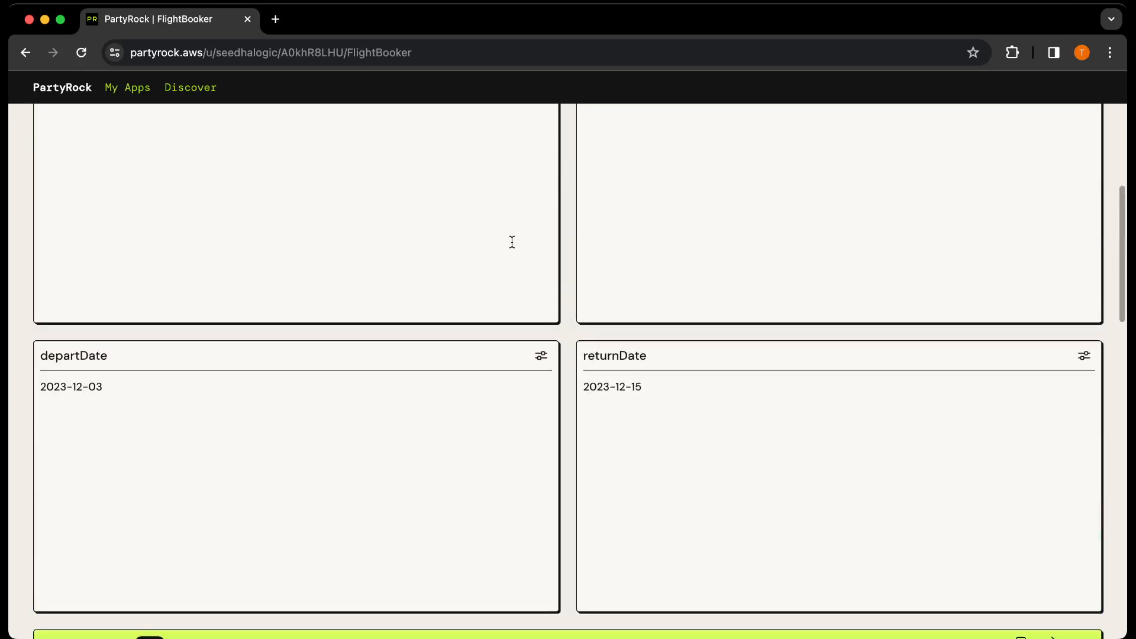
scroll(up, 3)
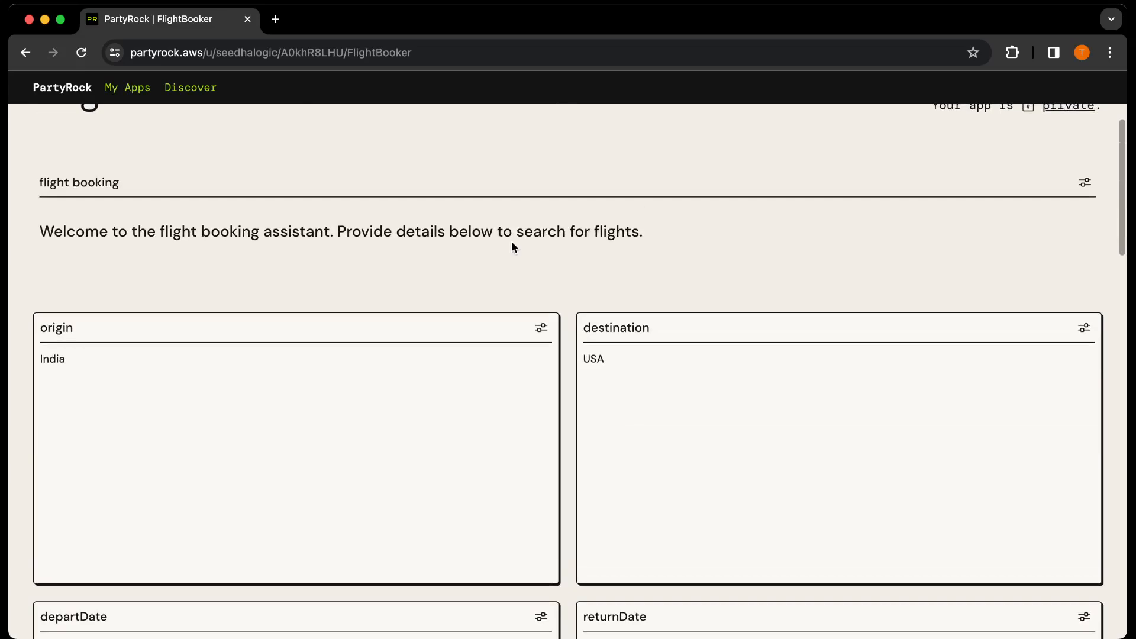
scroll(down, 3)
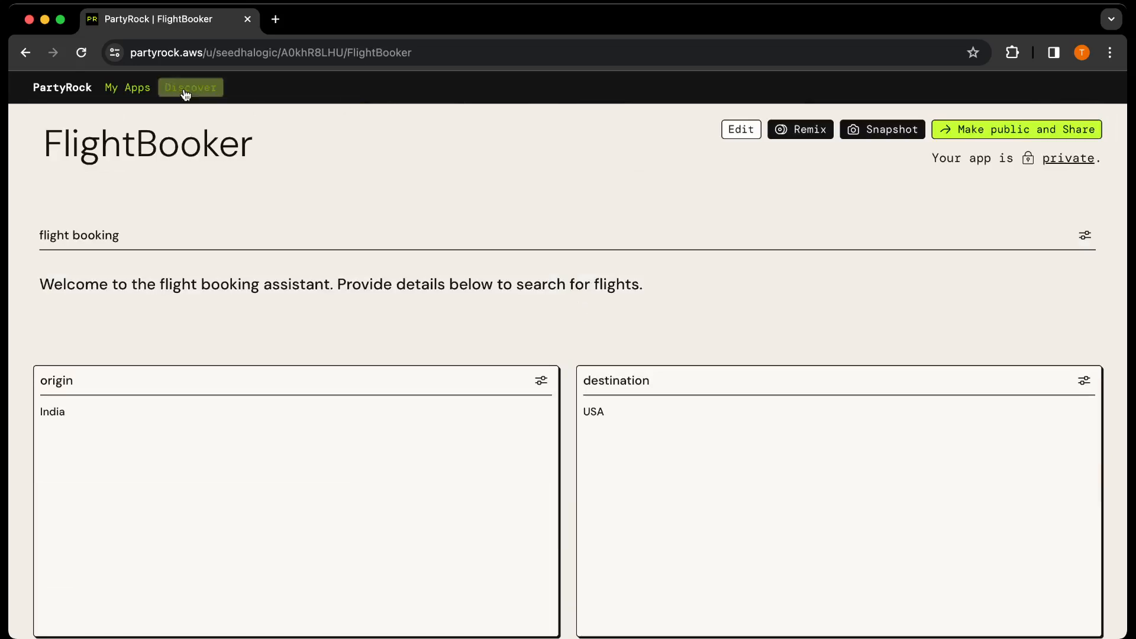
mouse_move(562, 383)
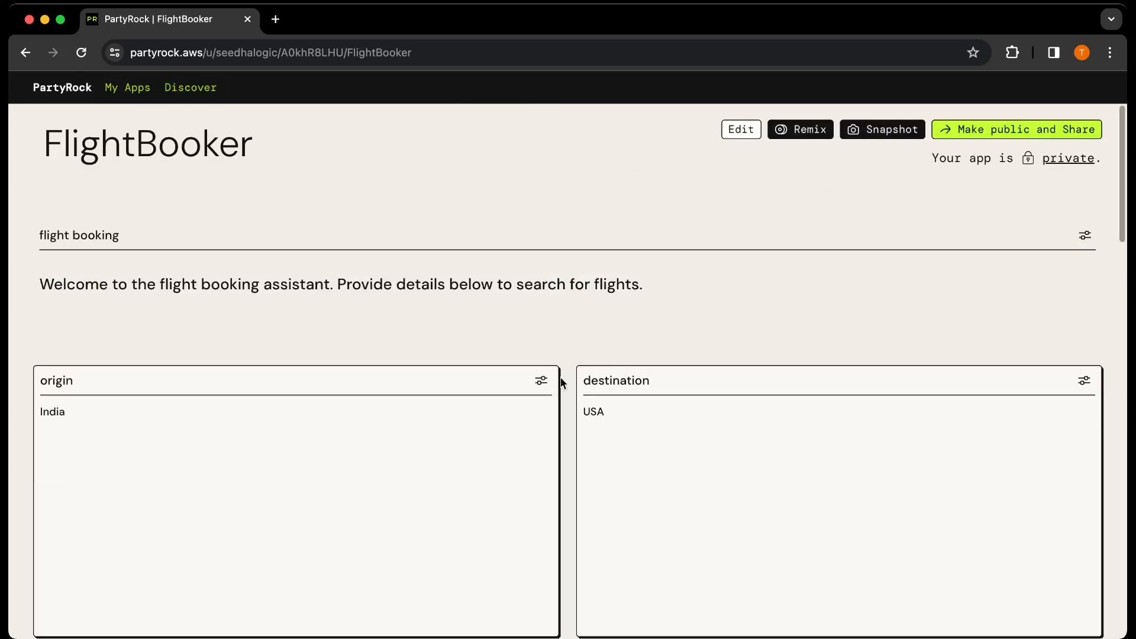
click(740, 129)
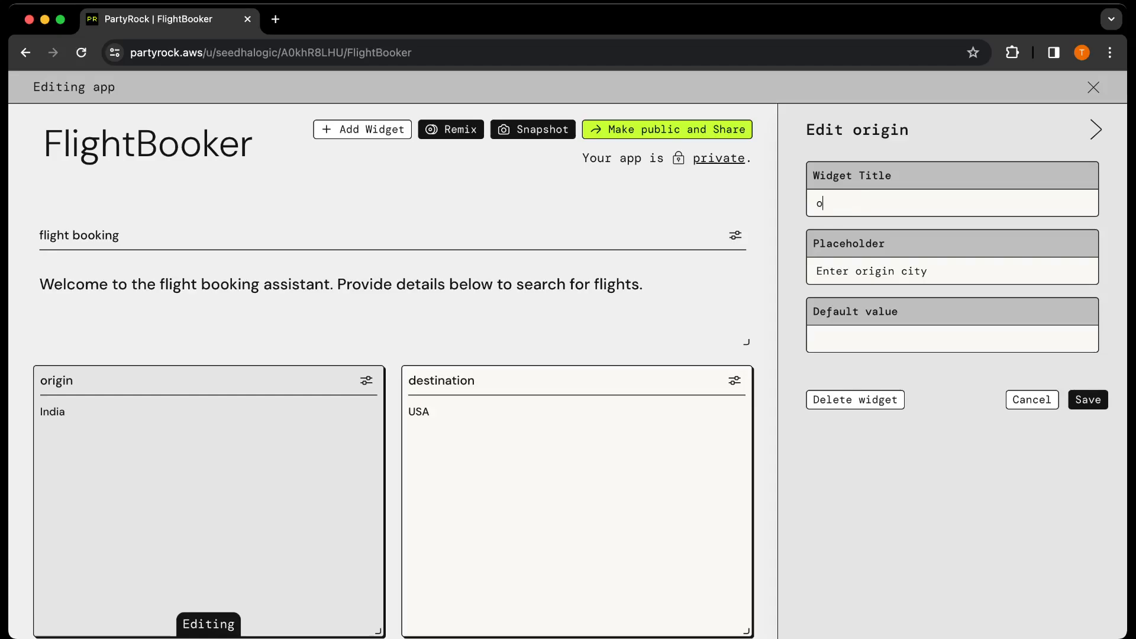
- Retitle the origin widget 'Origin Country City' without the slash and save
key(Backspace)
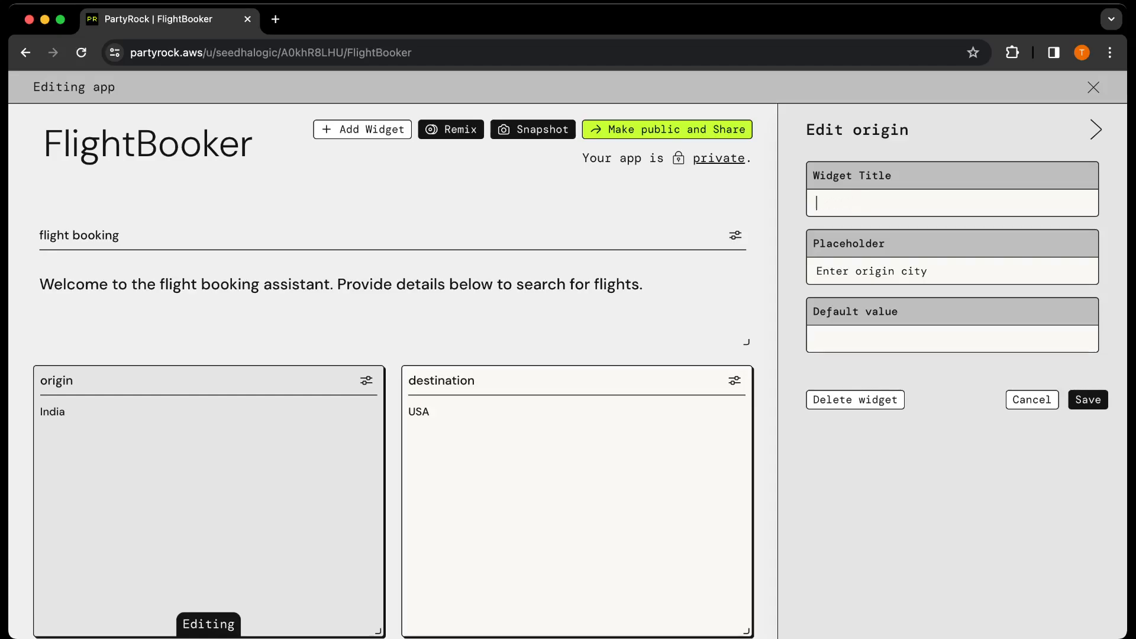
text(Origin)
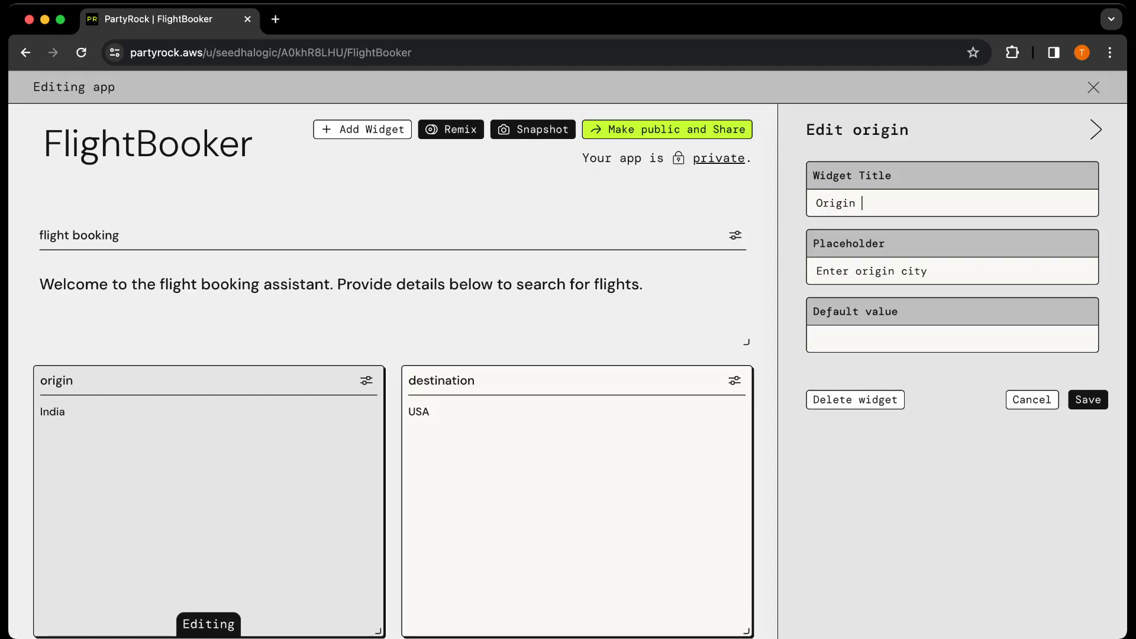
text(Country/City)
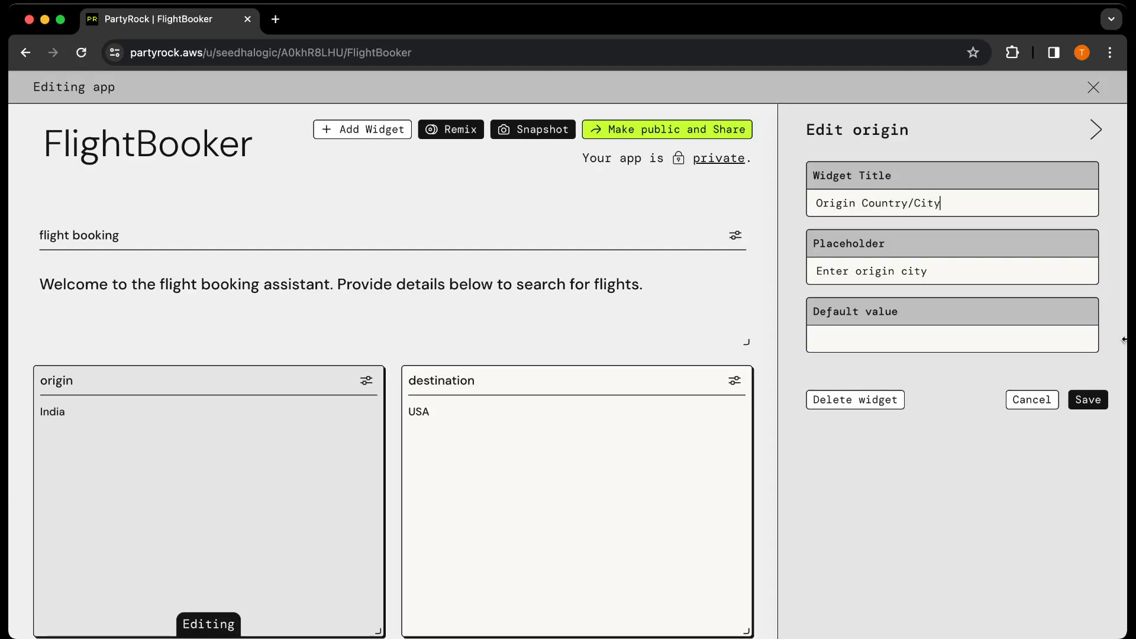
click(1087, 400)
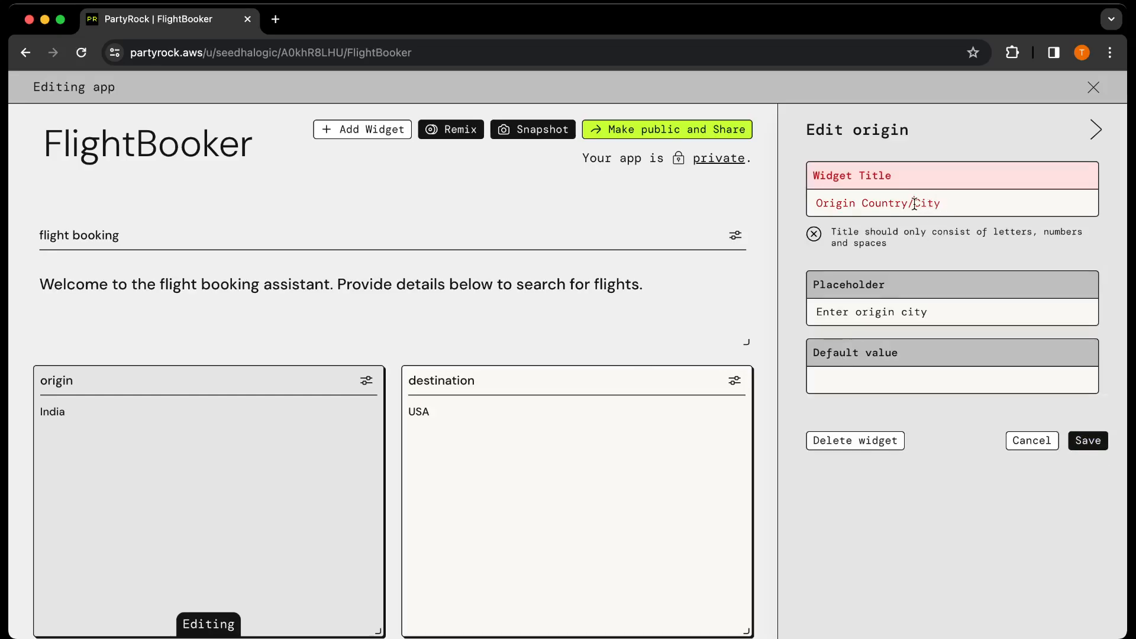
key(Backspace)
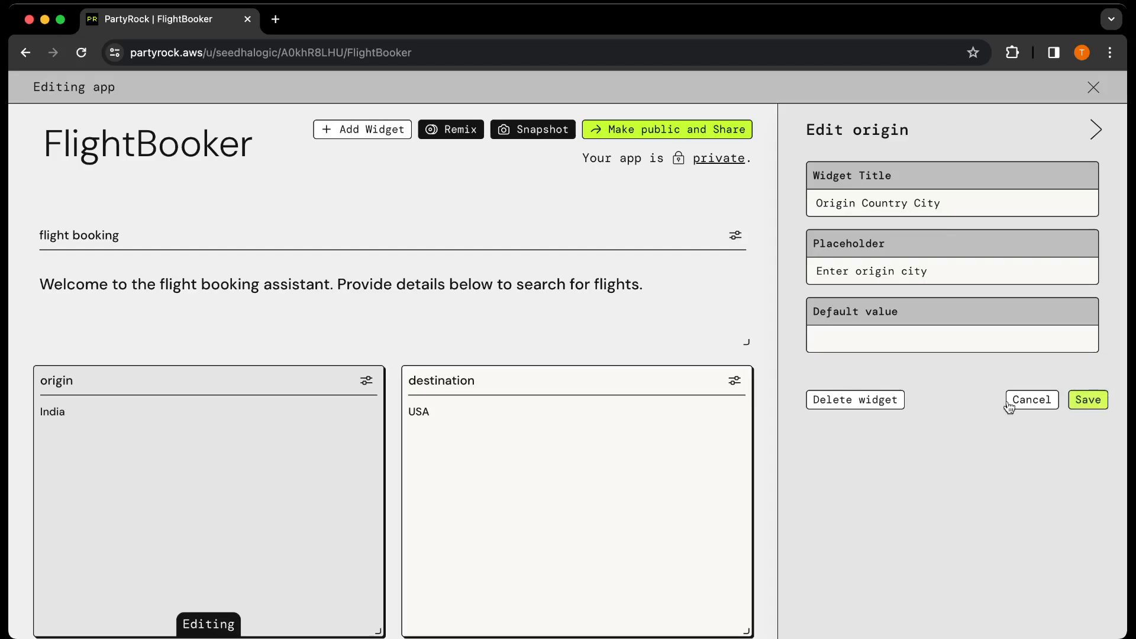
click(1087, 399)
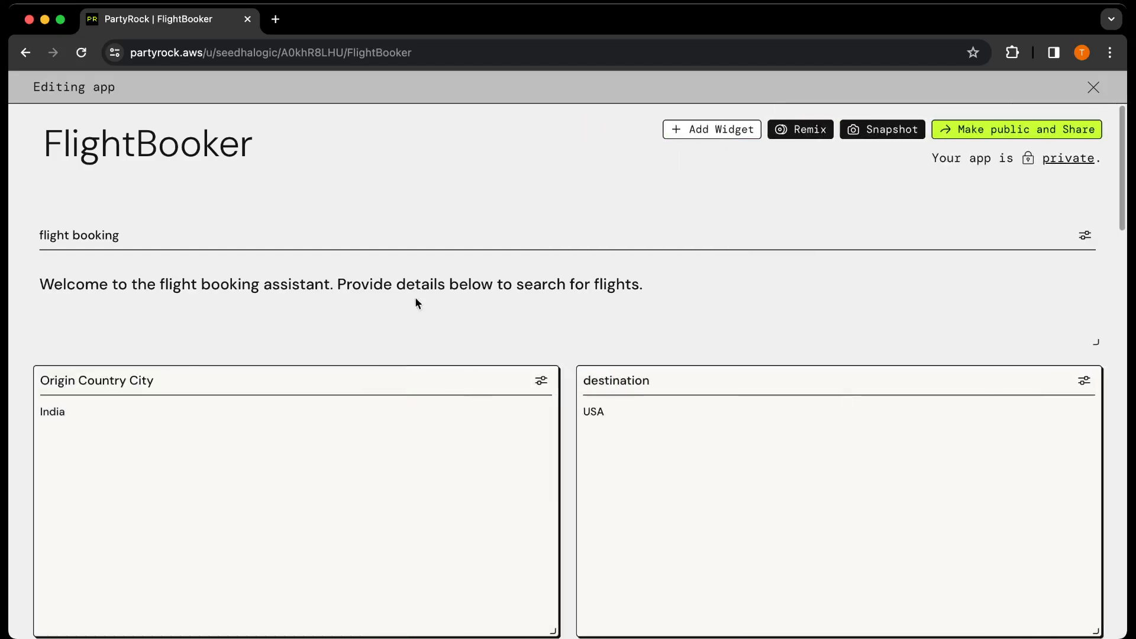
mouse_move(464, 433)
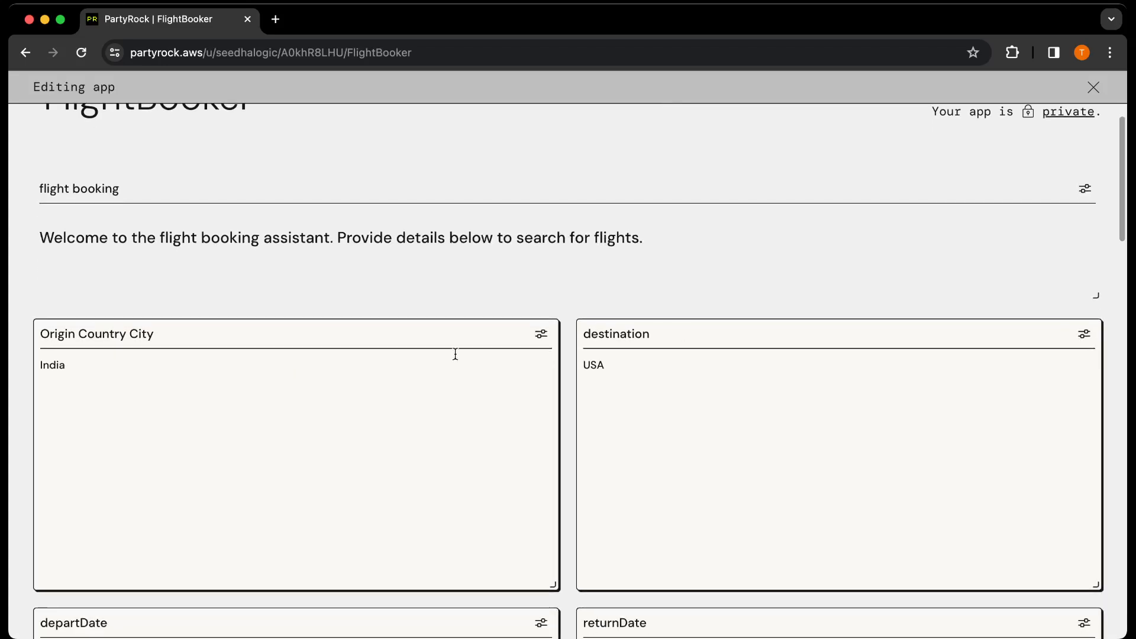
- Open the destination widget's settings, then exit the app's editing mode
click(1084, 334)
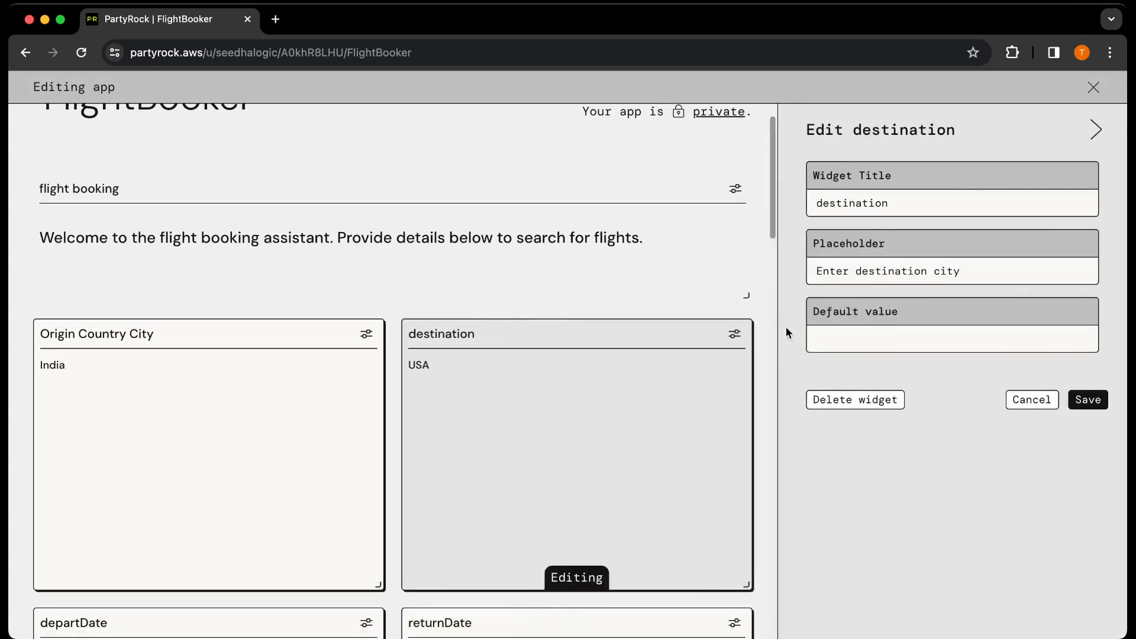
mouse_move(698, 275)
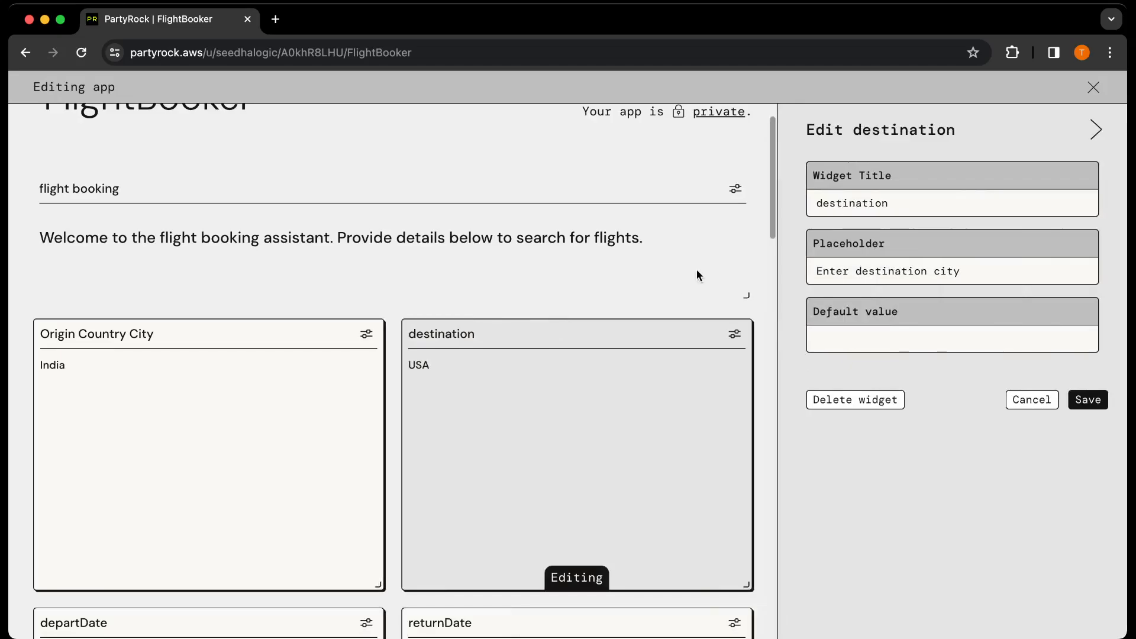
mouse_move(1104, 101)
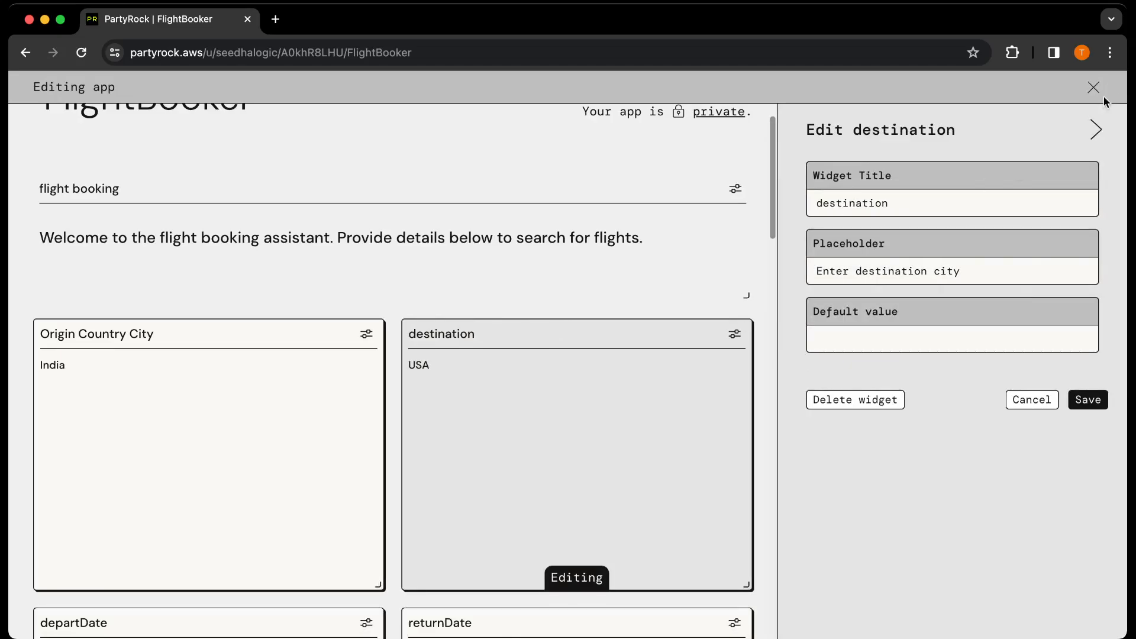
click(1093, 87)
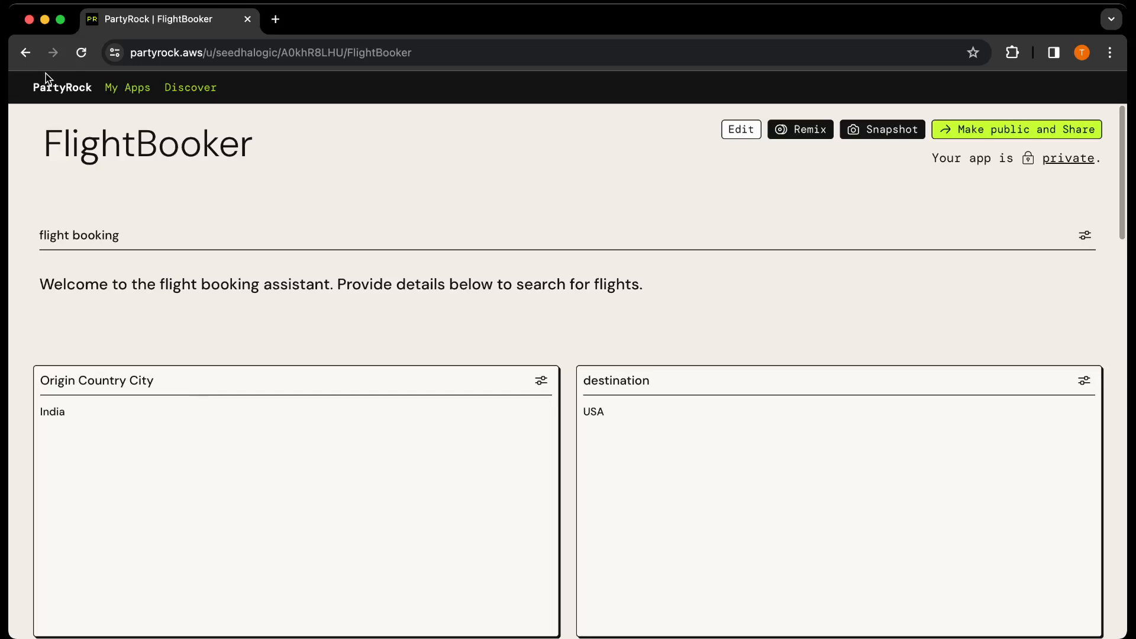
- From the home page, generate an app described as 'Generate funny dog pictures based on user input'
click(62, 87)
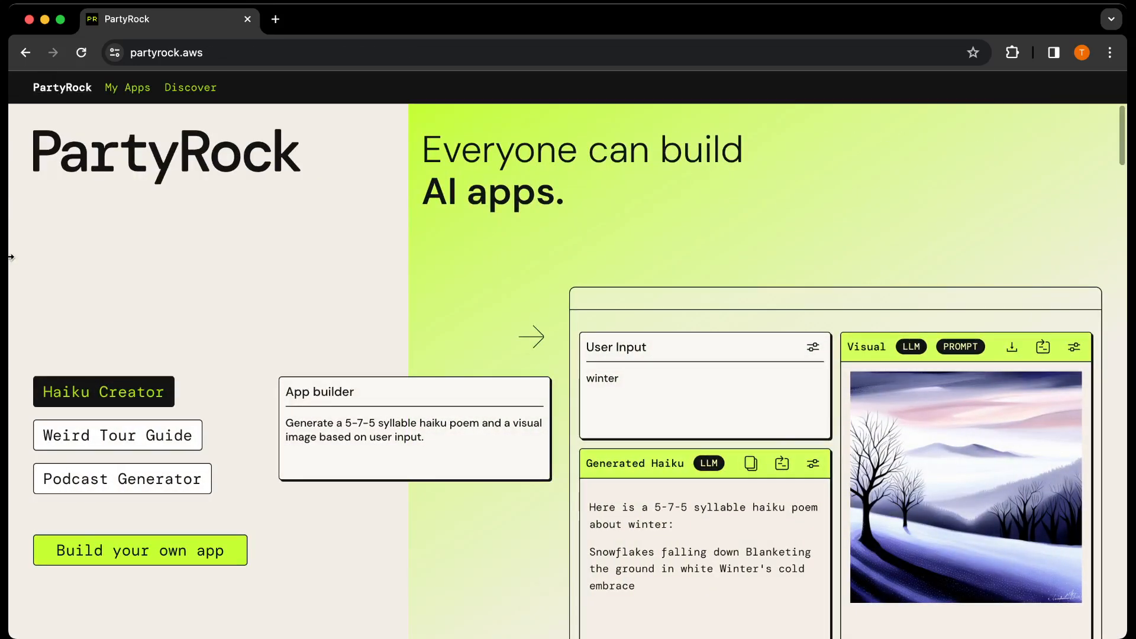
click(139, 550)
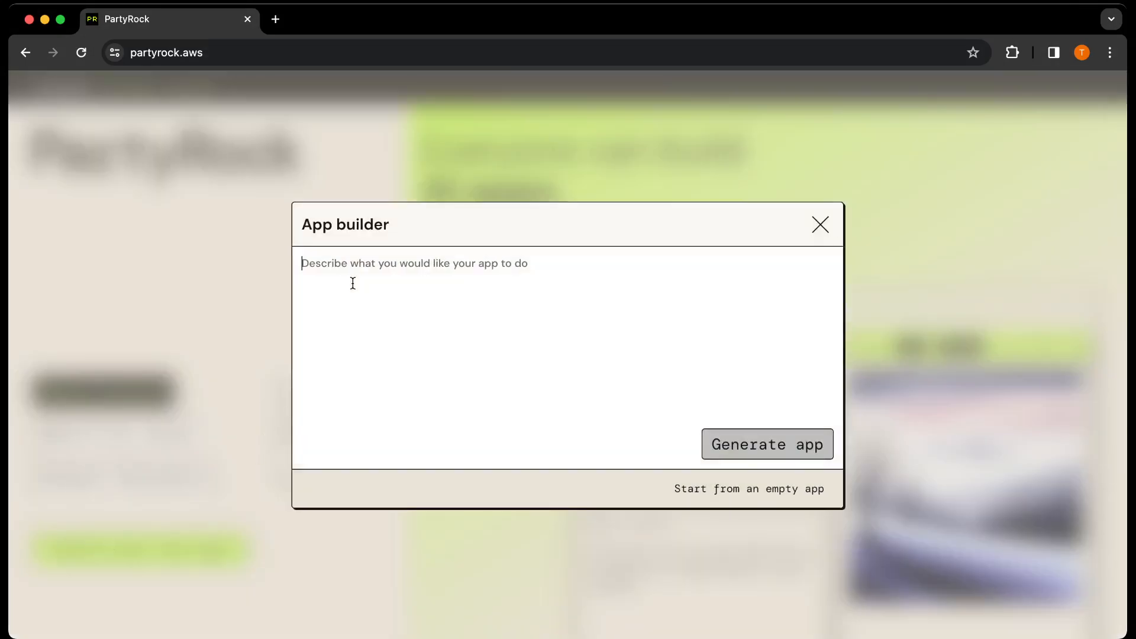
text(Generate funny dog pict)
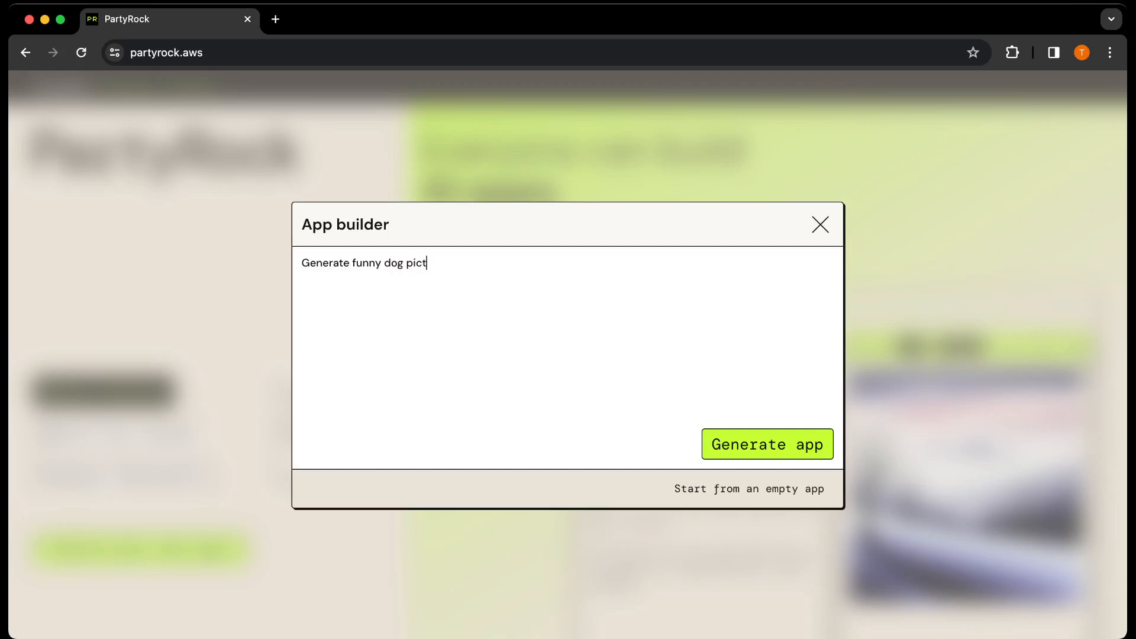
text(ures basw)
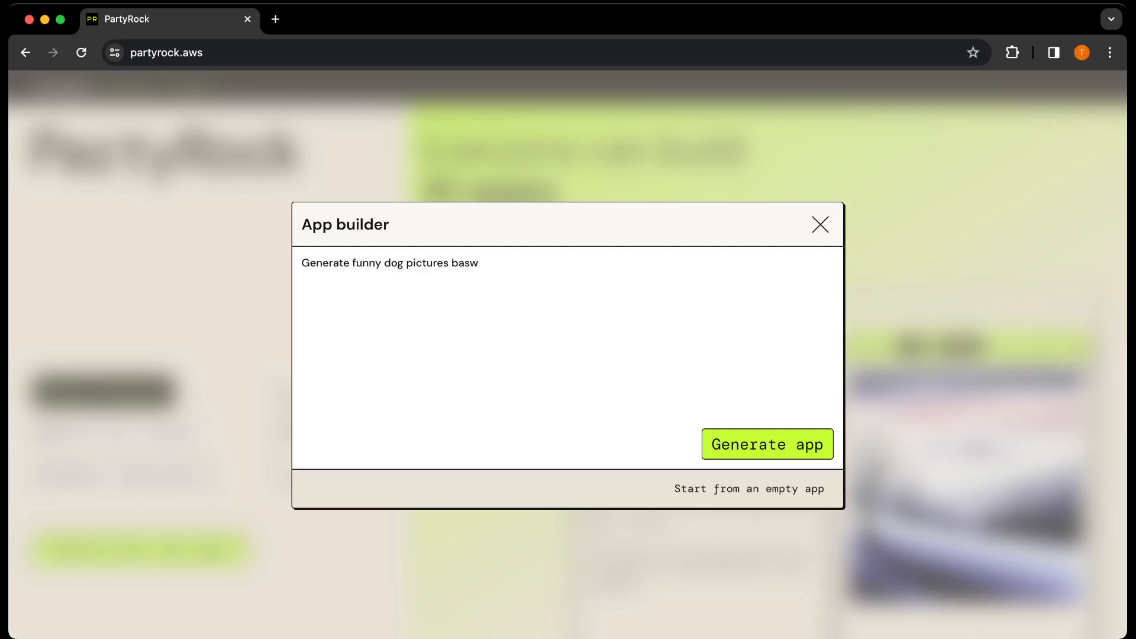
text(based on)
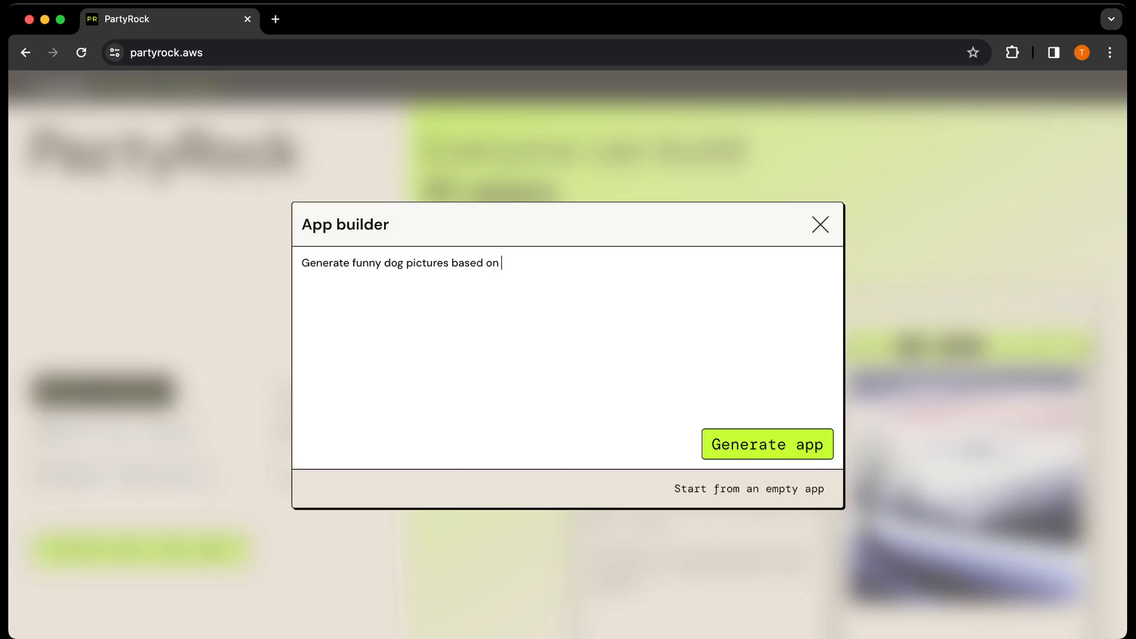
text(user)
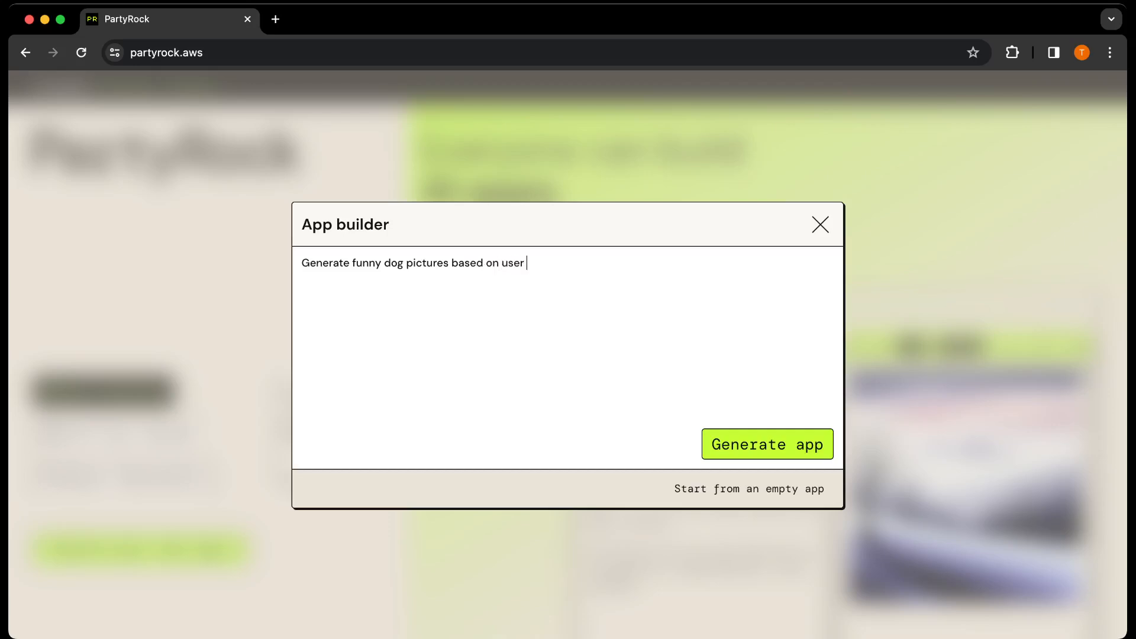
text(in)
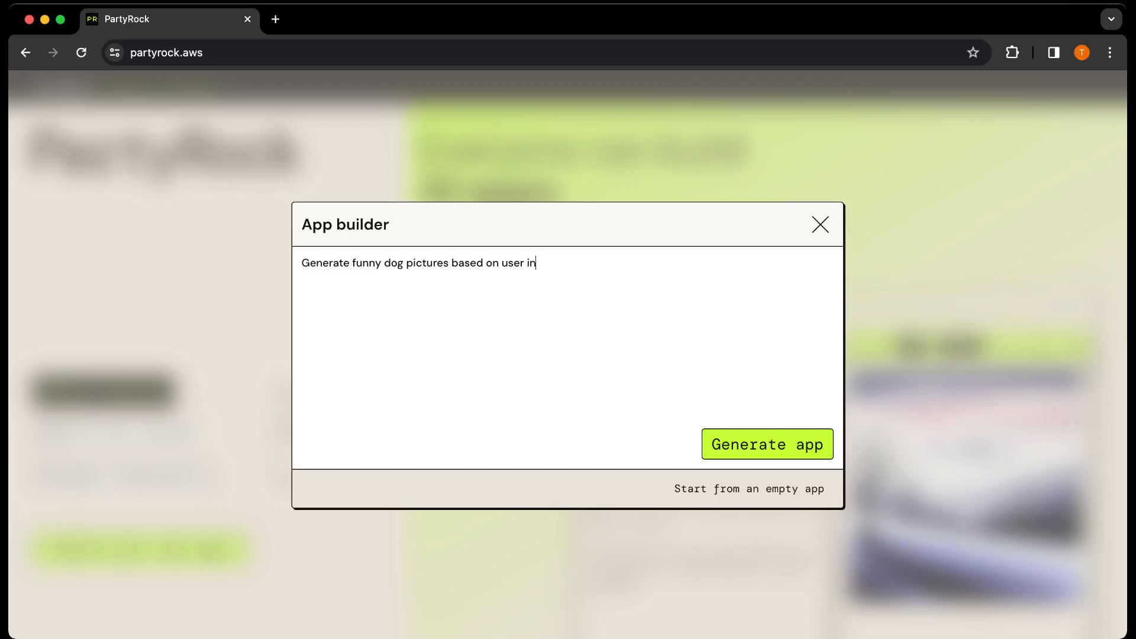
text(put)
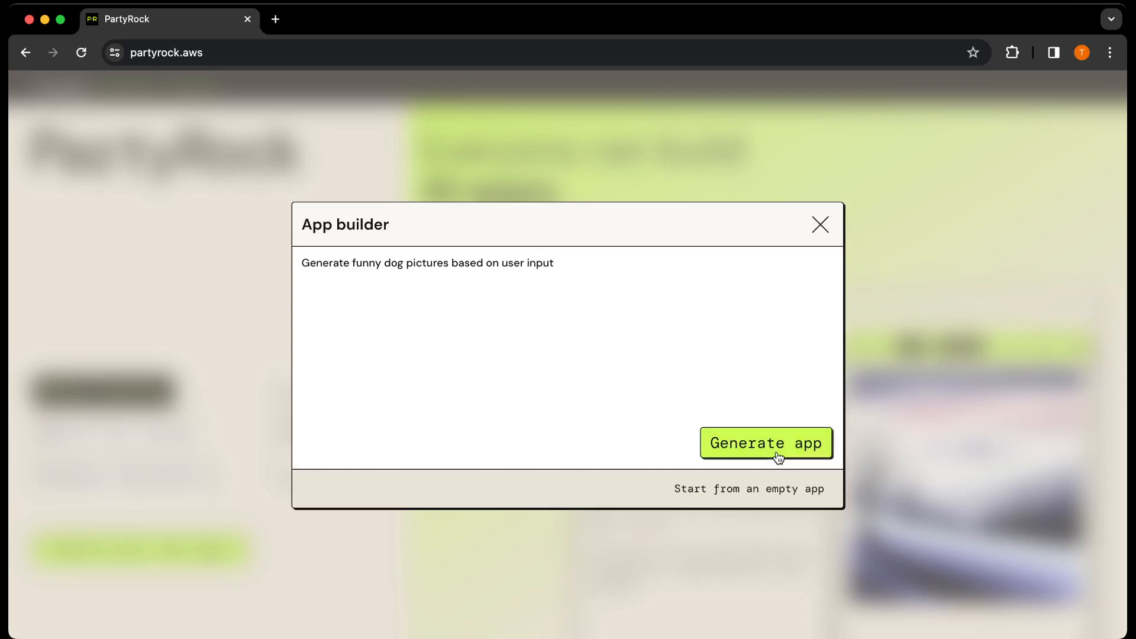
click(764, 443)
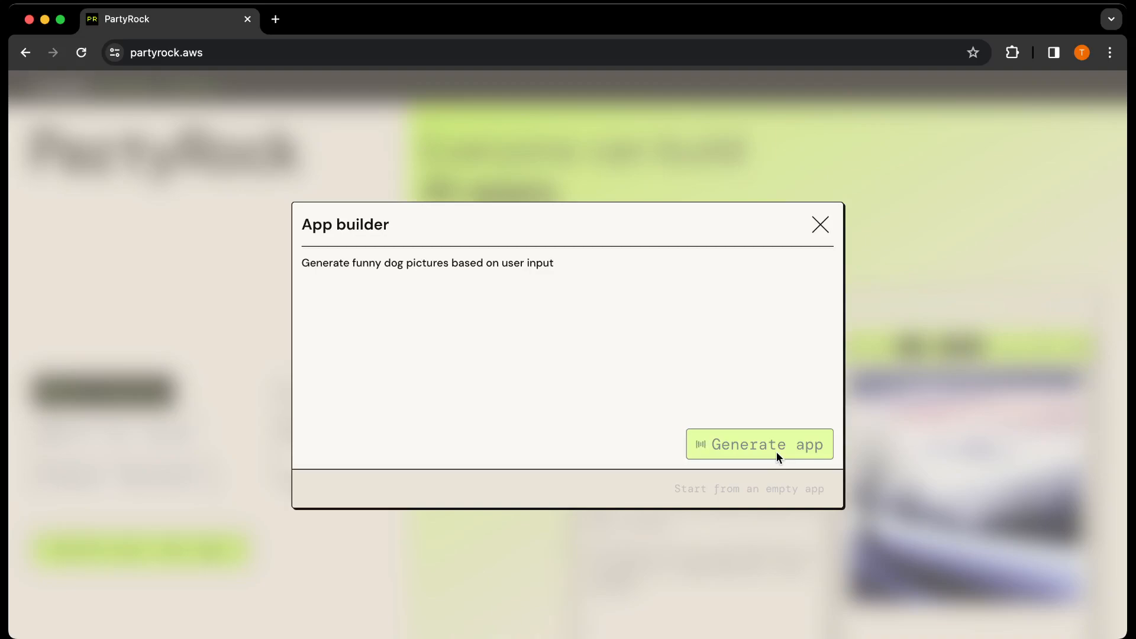
click(760, 444)
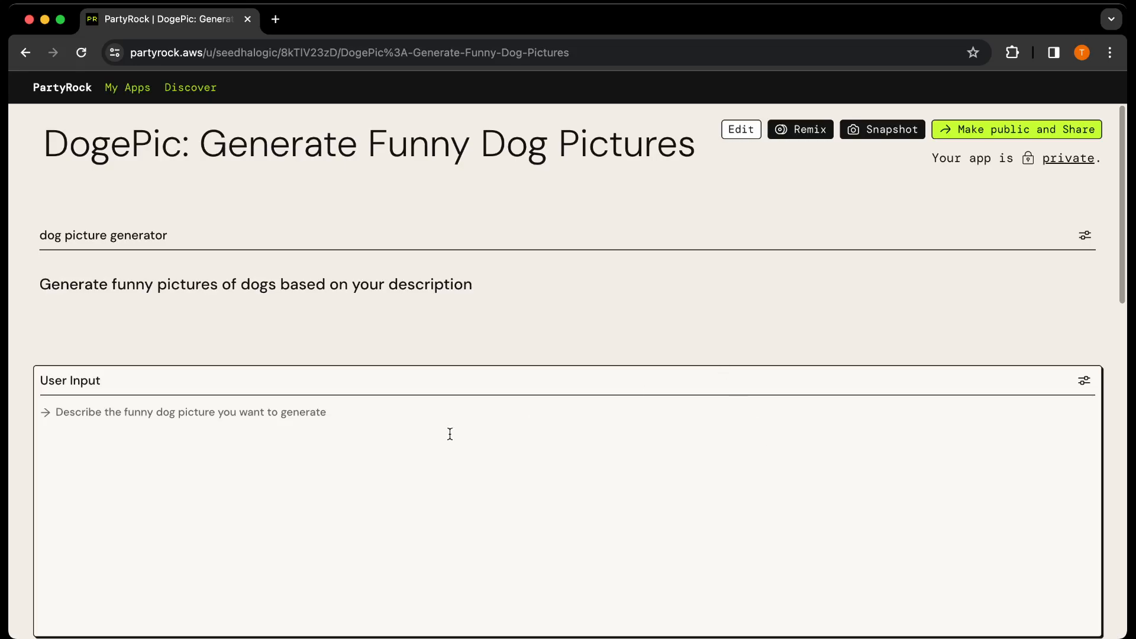
mouse_move(381, 197)
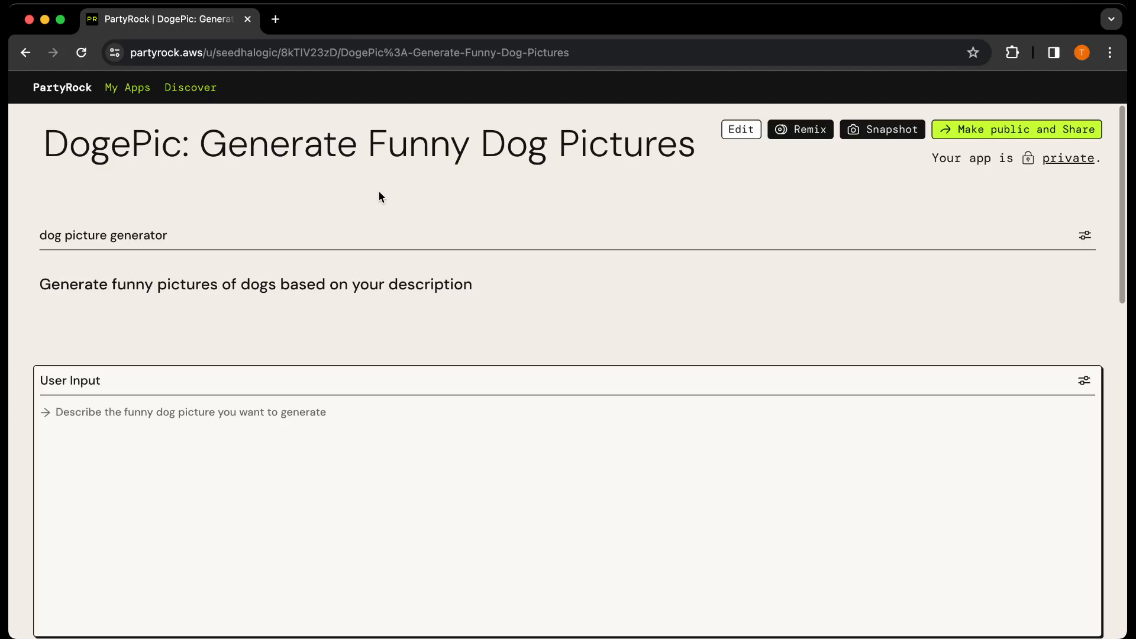
- Enter 'Generate smiling silly dog image with a hat' and view the resulting party-hat dog image
scroll(down, 3)
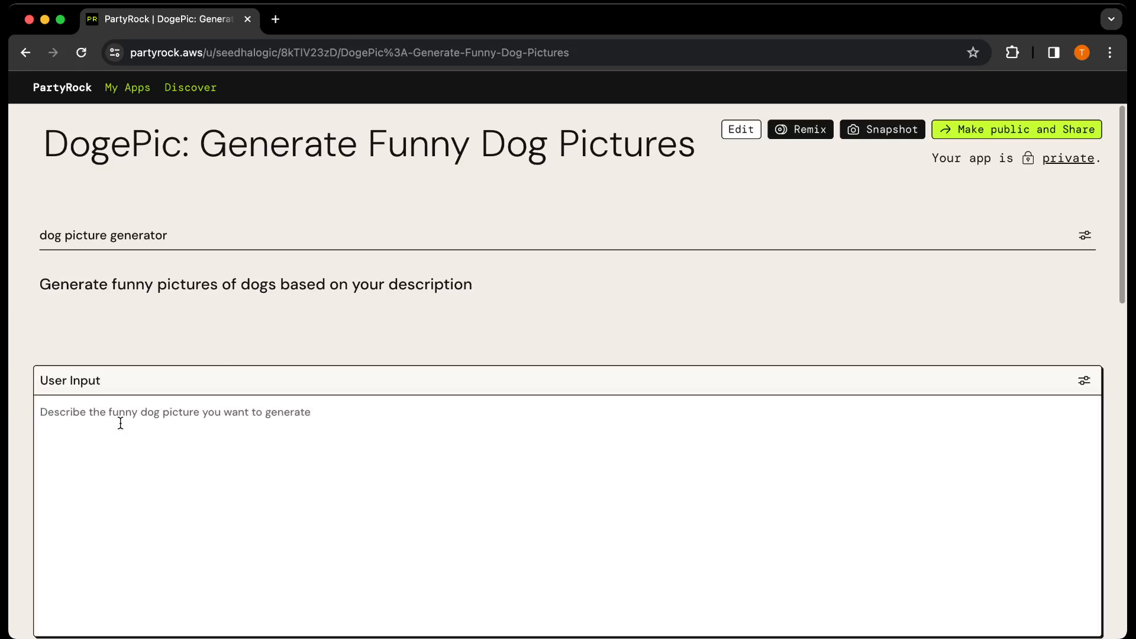
text(Generate a si)
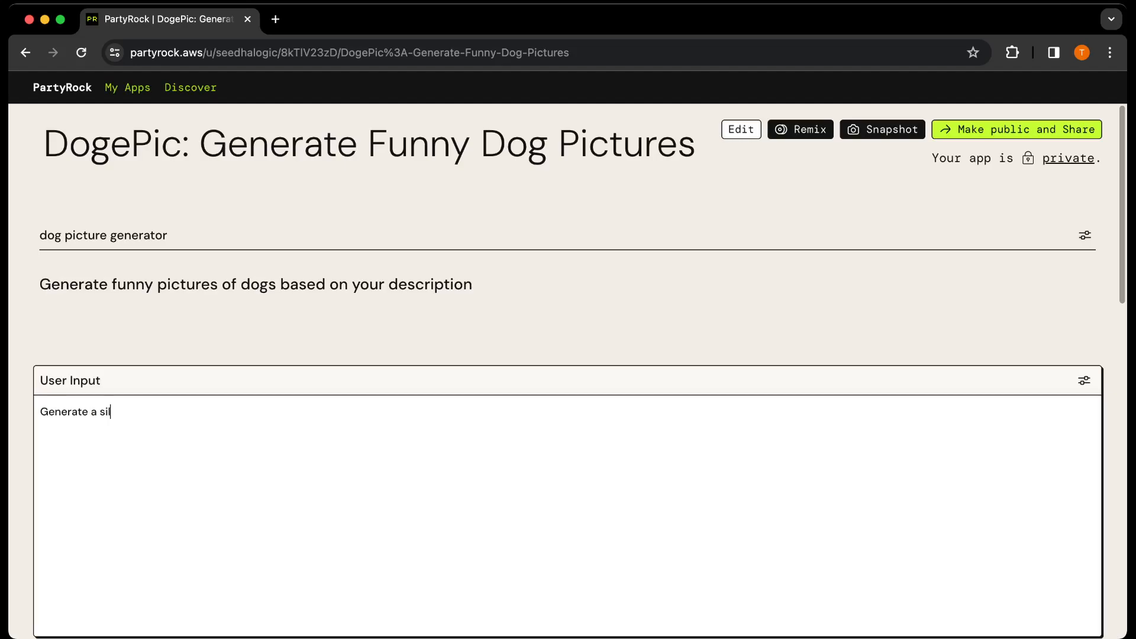
text(ly dog)
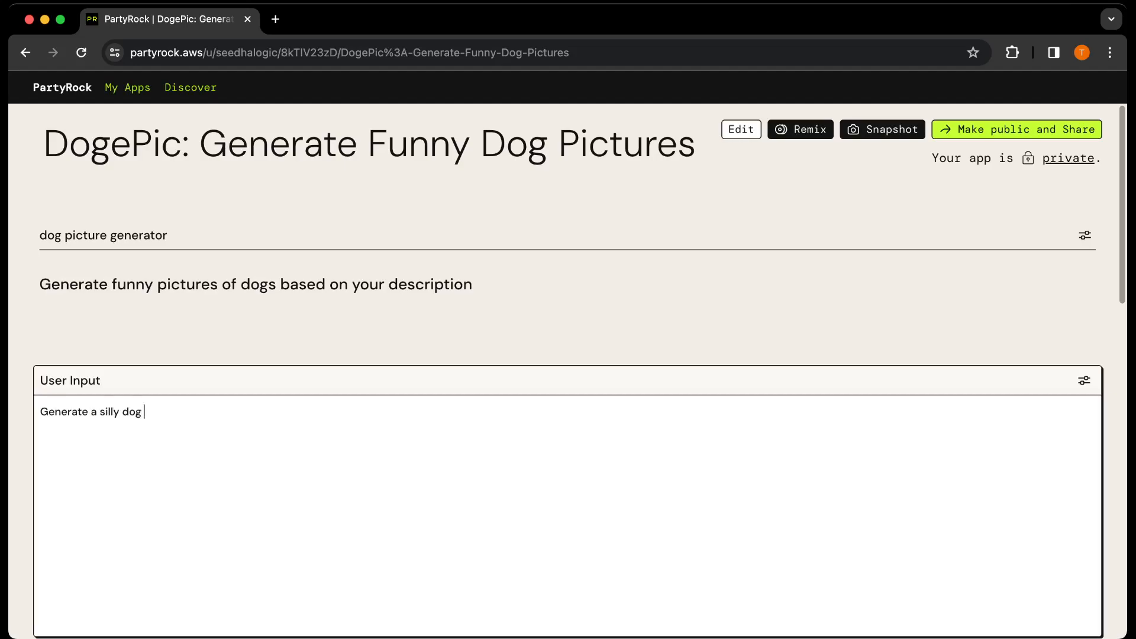
text(image)
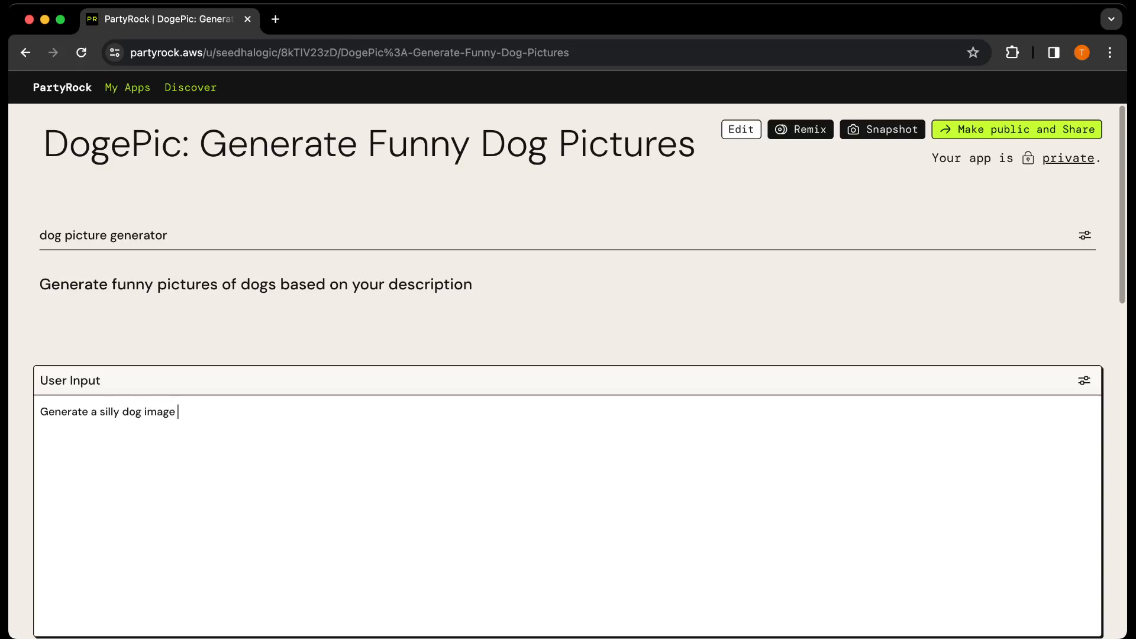
text(with sm)
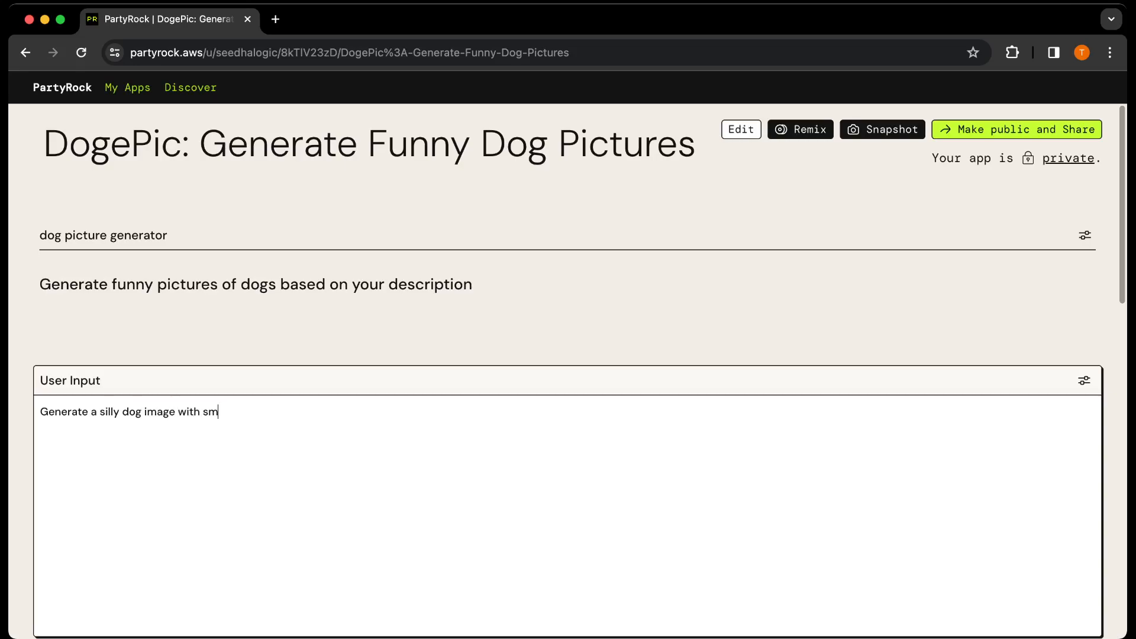
key(Backspace)
text( s)
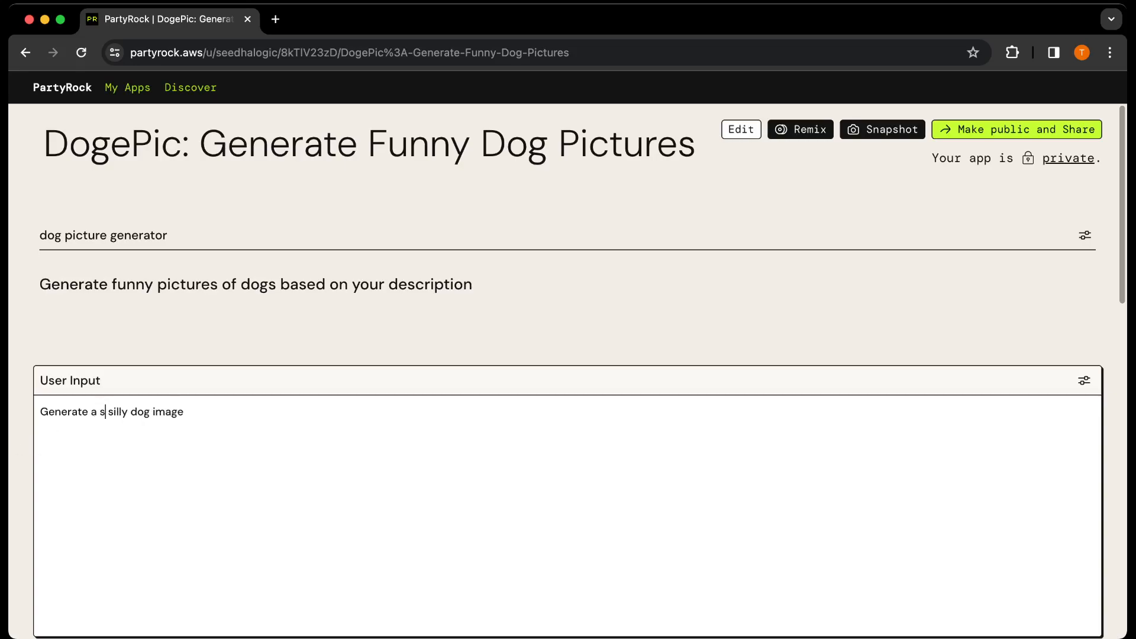
text(miling)
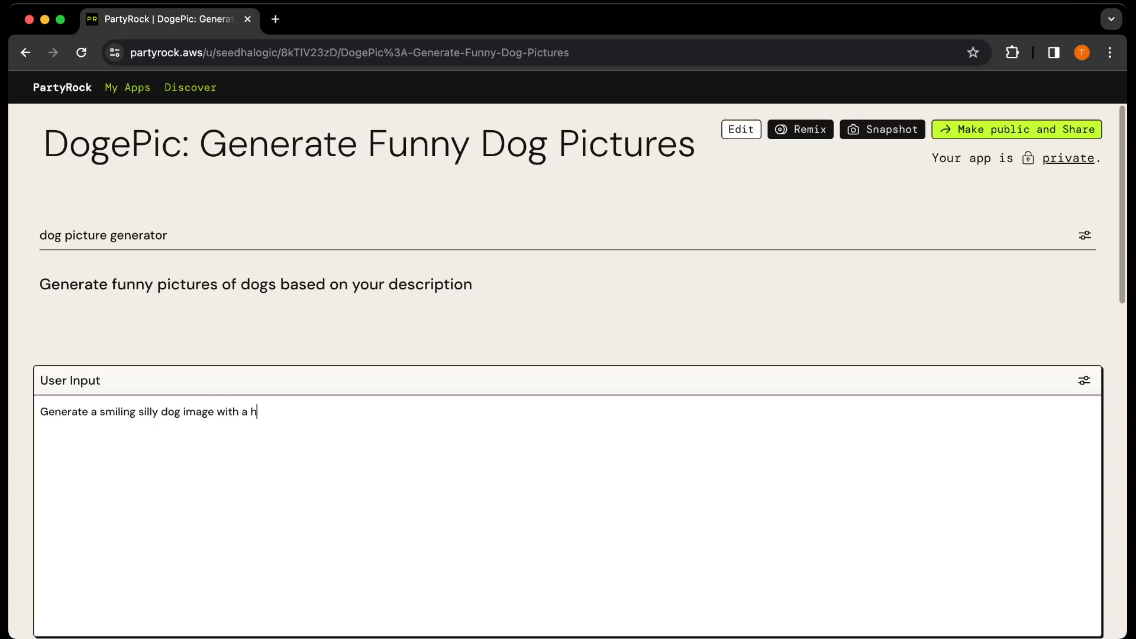
scroll(down, 3)
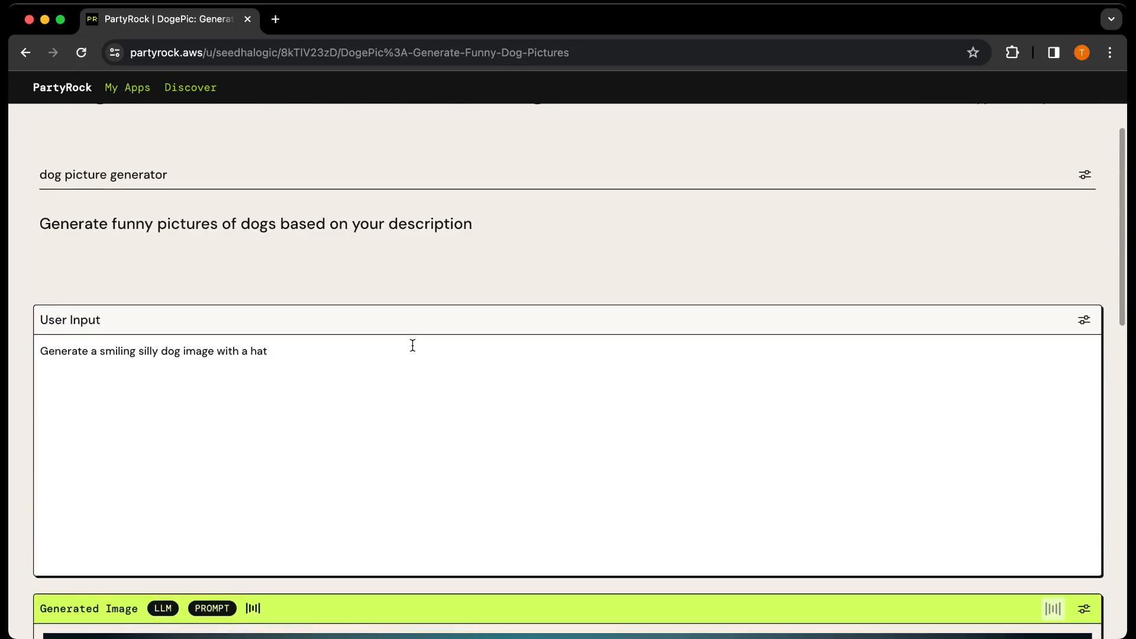
scroll(down, 3)
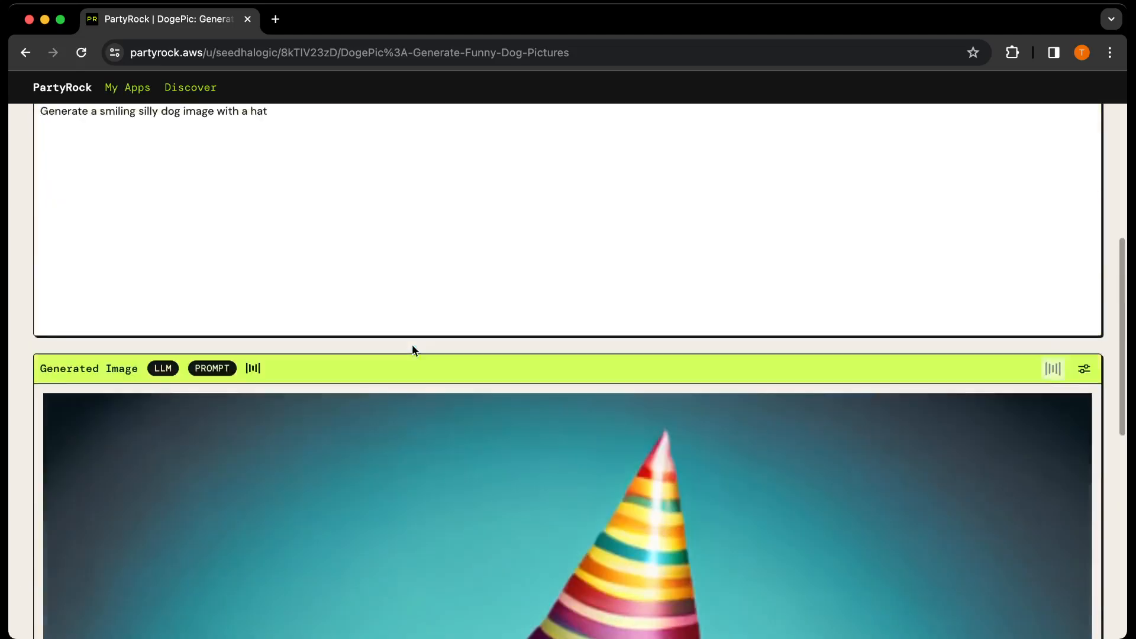
scroll(down, 3)
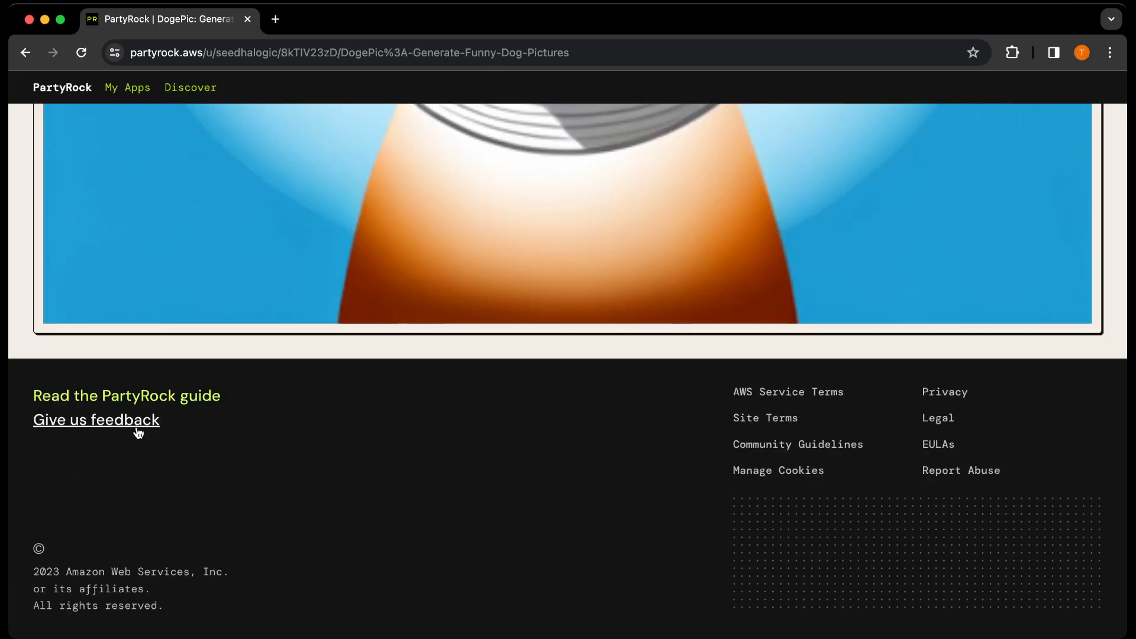
scroll(up, 3)
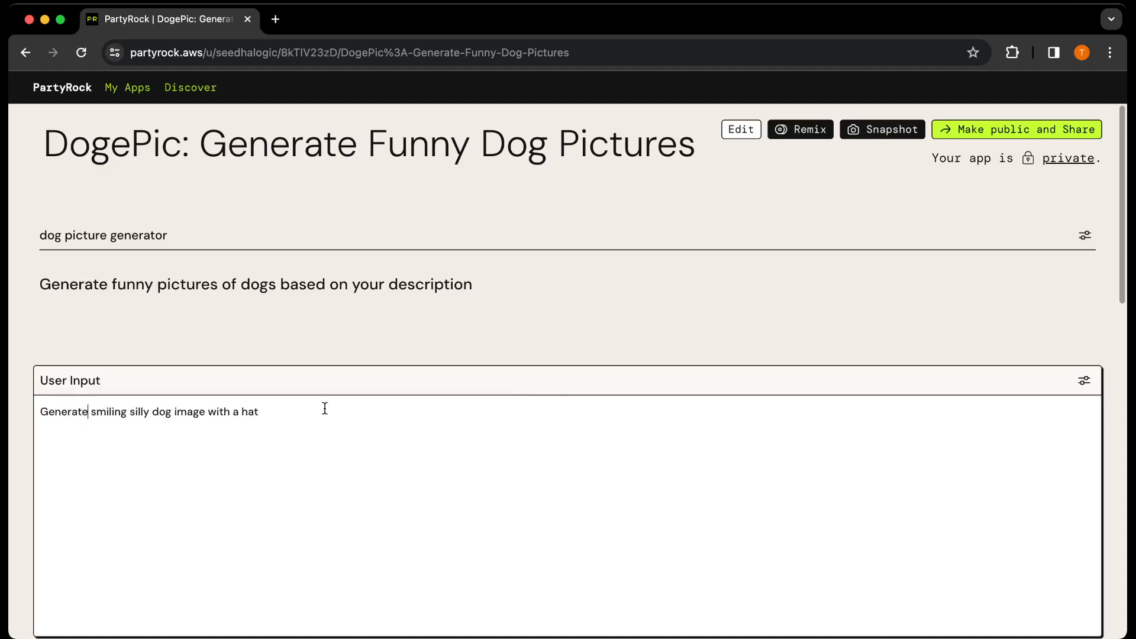
- Rewrite the DogePic prompt to 'Generate a playing silly dog image wearing a shirt'
text(a)
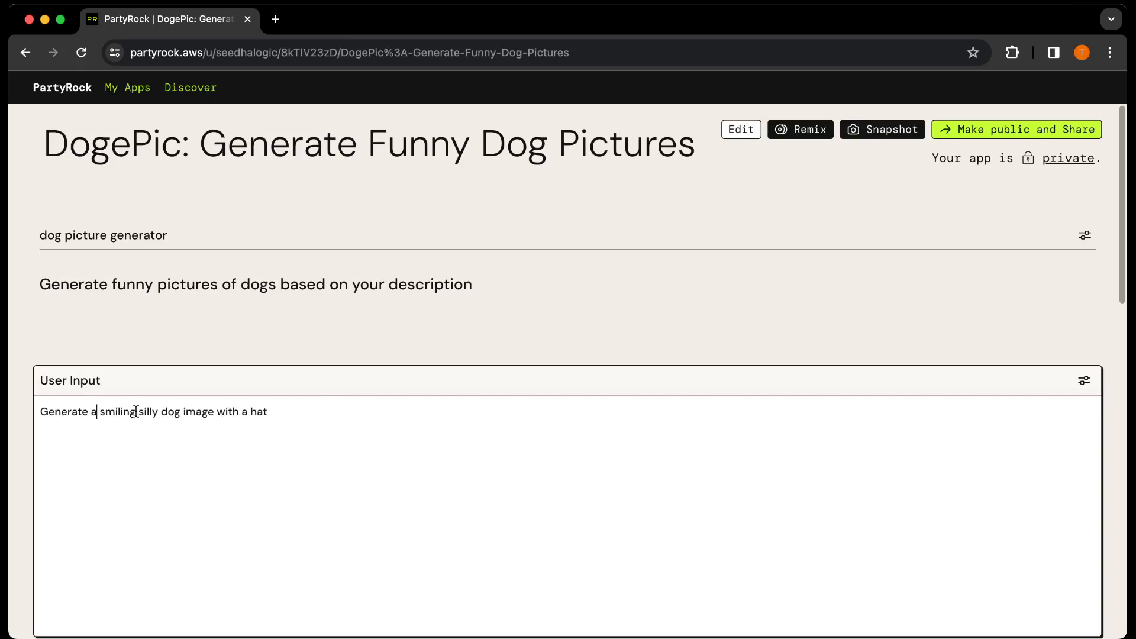
key(Backspace)
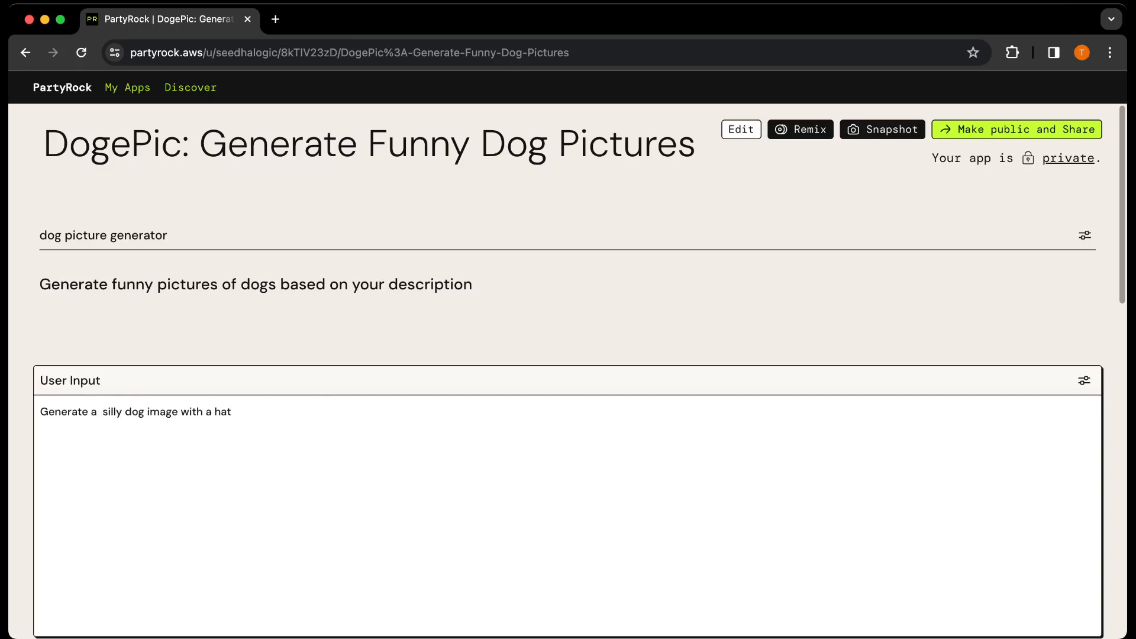
text(palti)
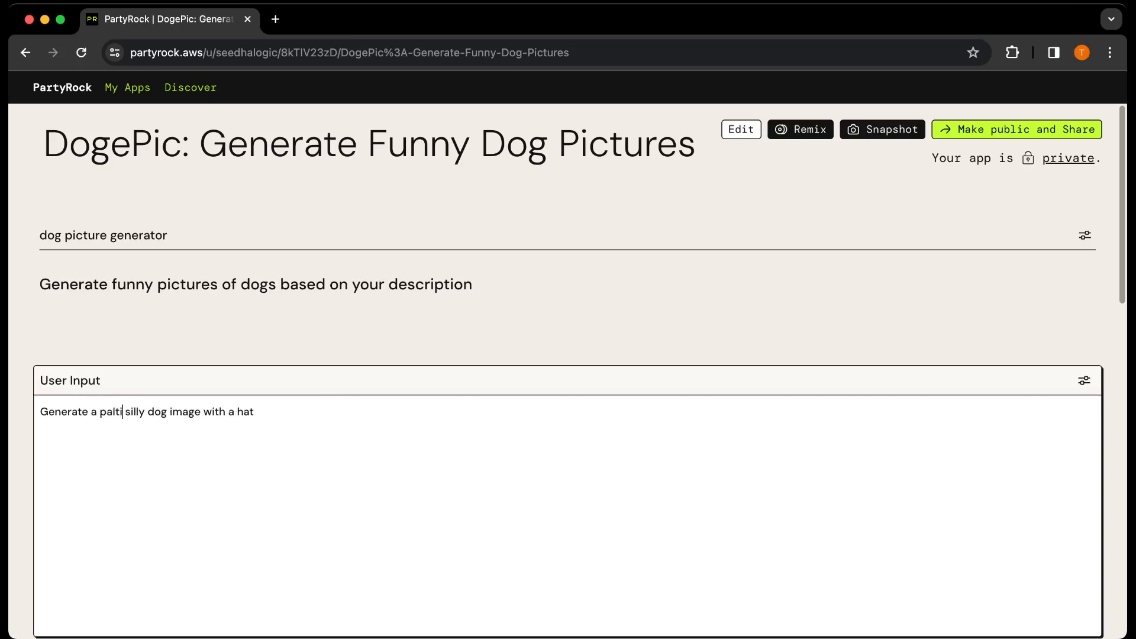
key(Backspace)
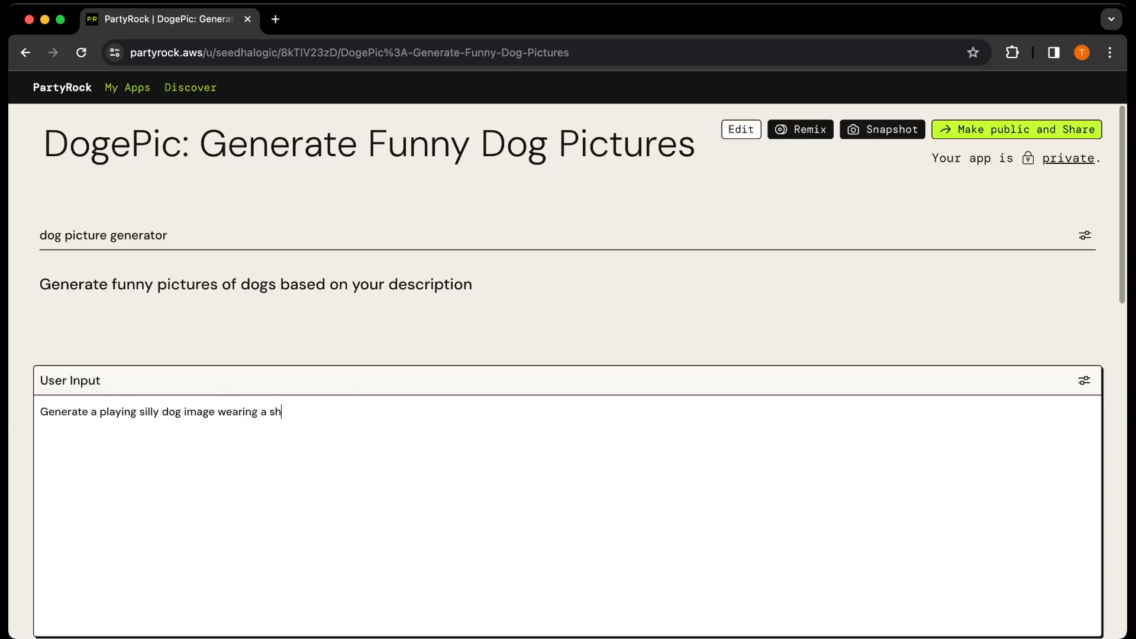
text(irt)
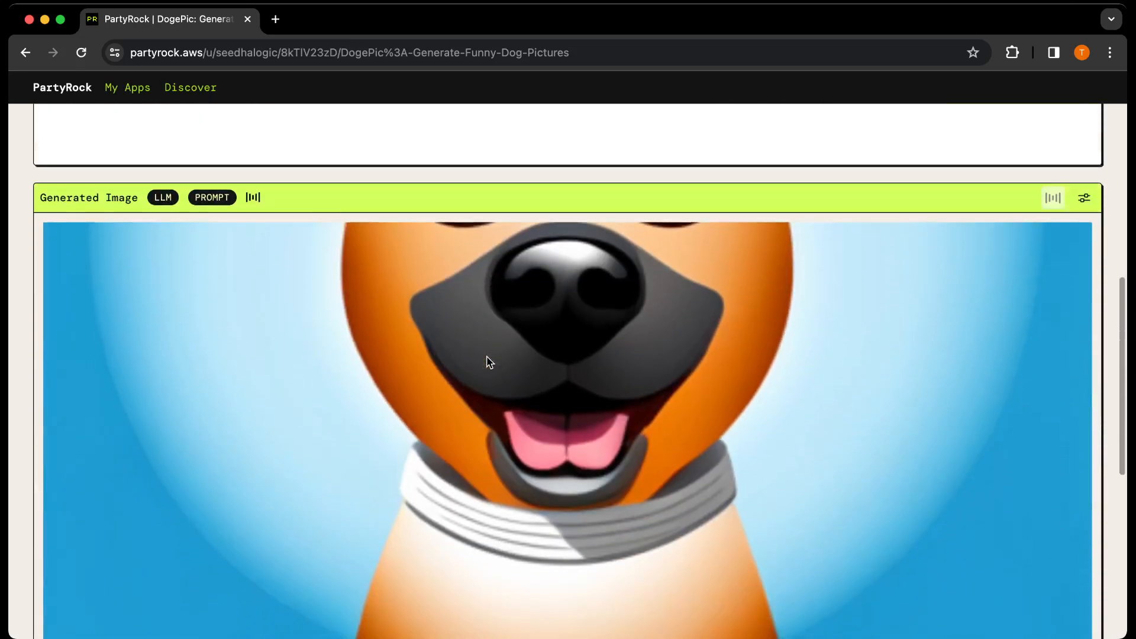
- Scroll down to view the regenerated cartoon dog in a teal shirt with bow tie
scroll(down, 3)
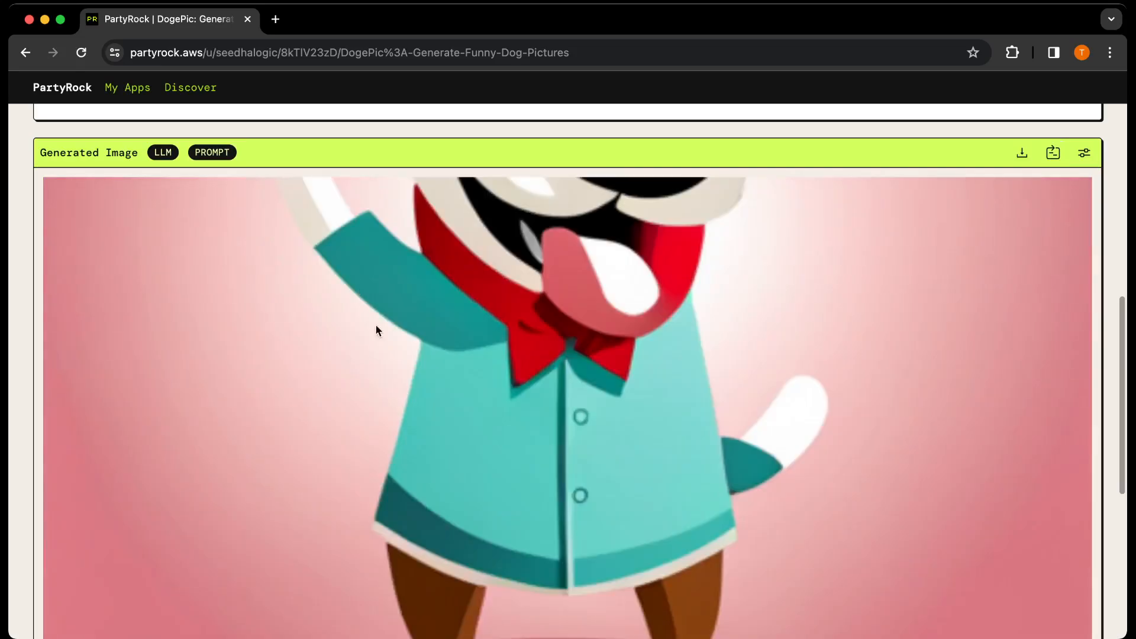
scroll(down, 3)
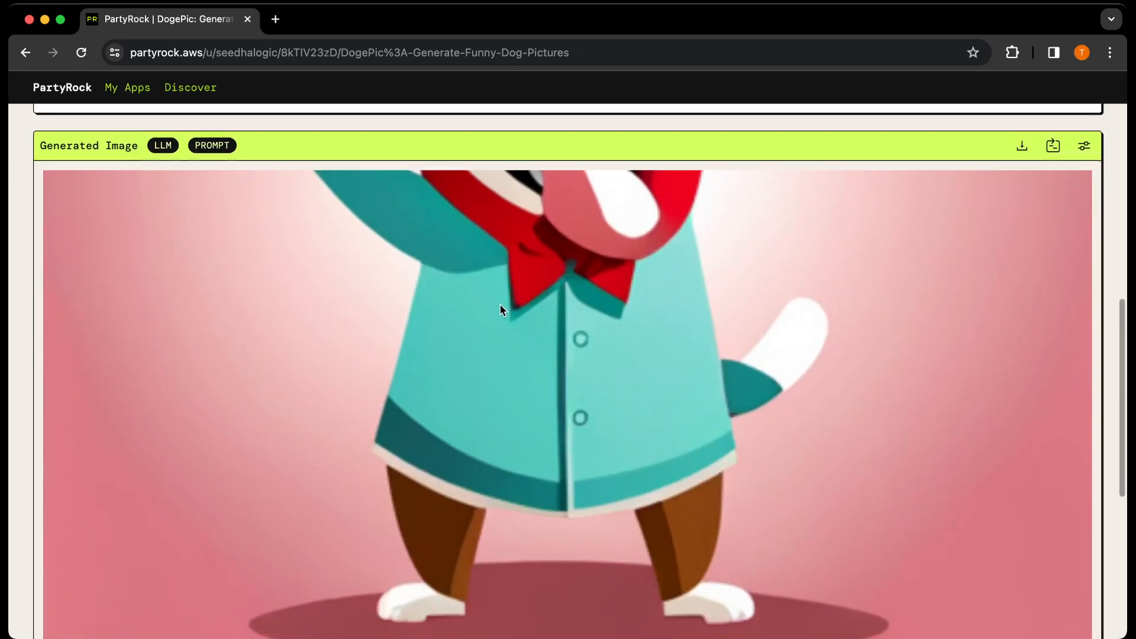
scroll(down, 3)
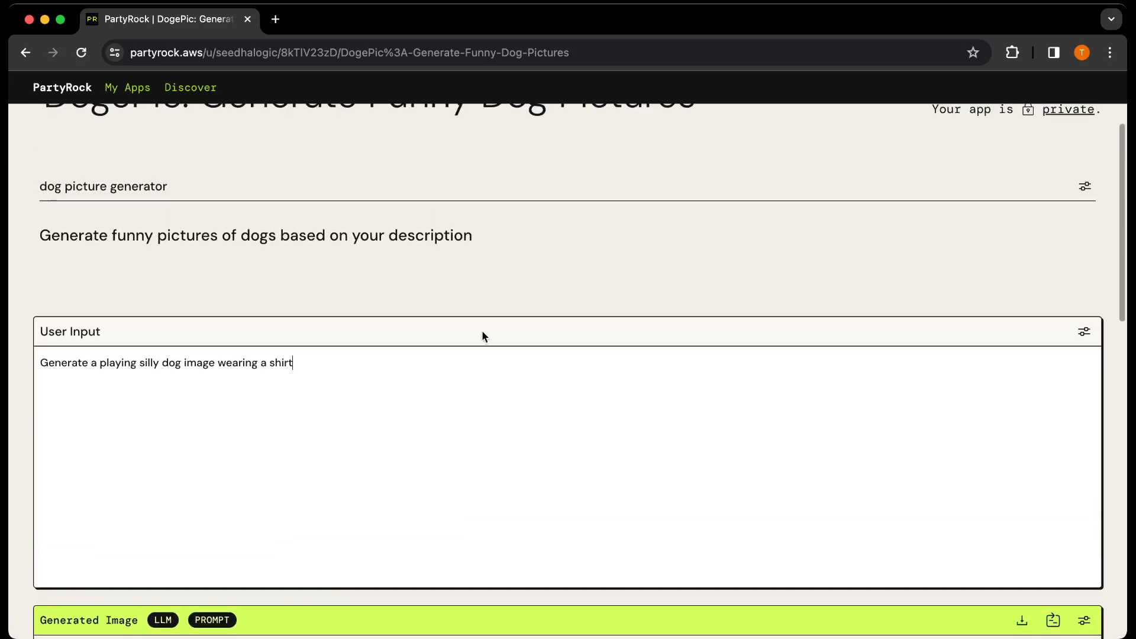
scroll(down, 3)
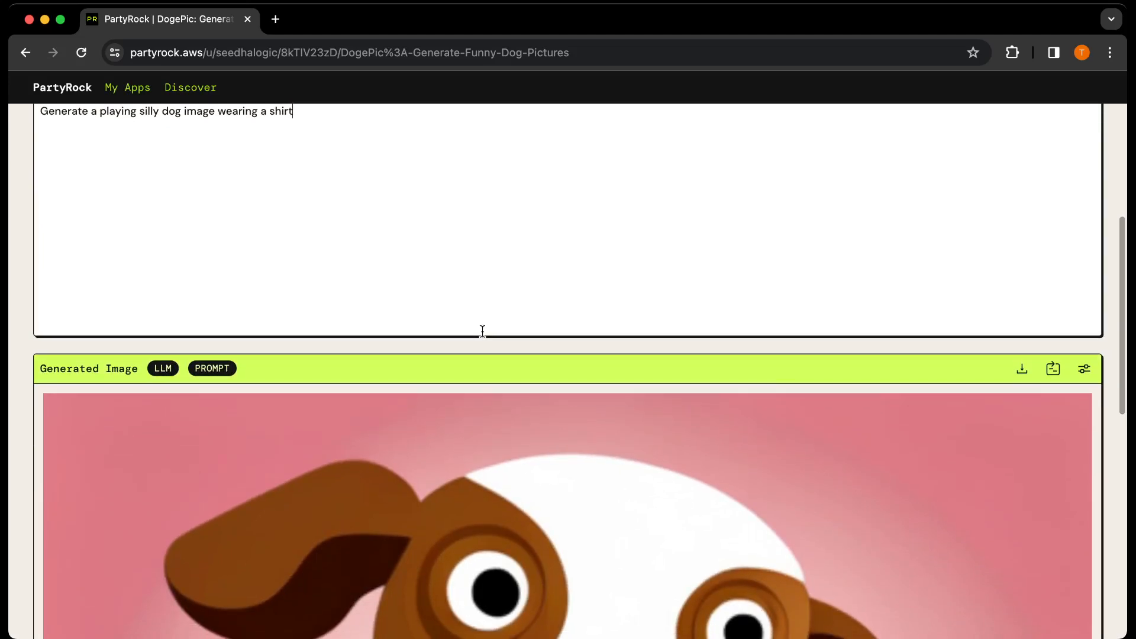
mouse_move(310, 145)
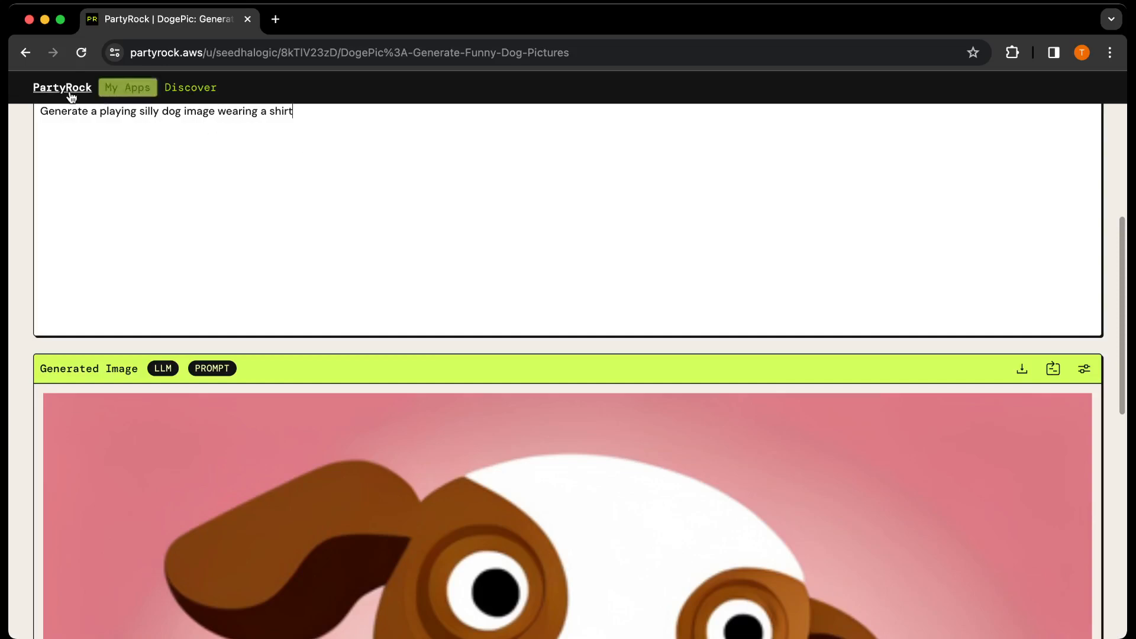
- Return to the PartyRock home page via the top navigation link
click(61, 87)
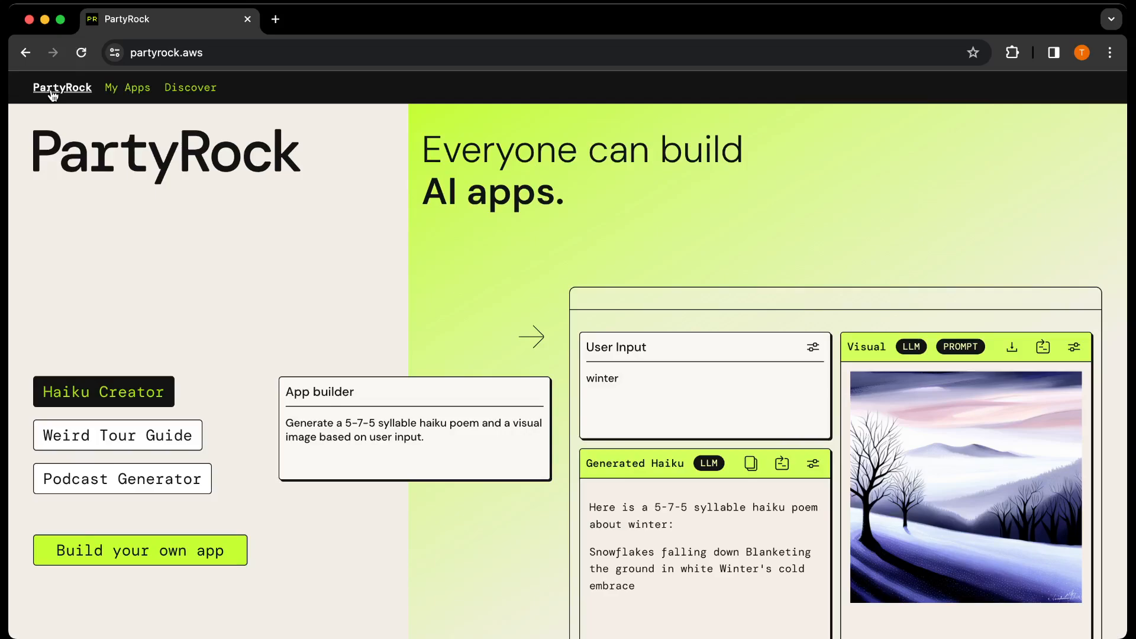
mouse_move(708, 497)
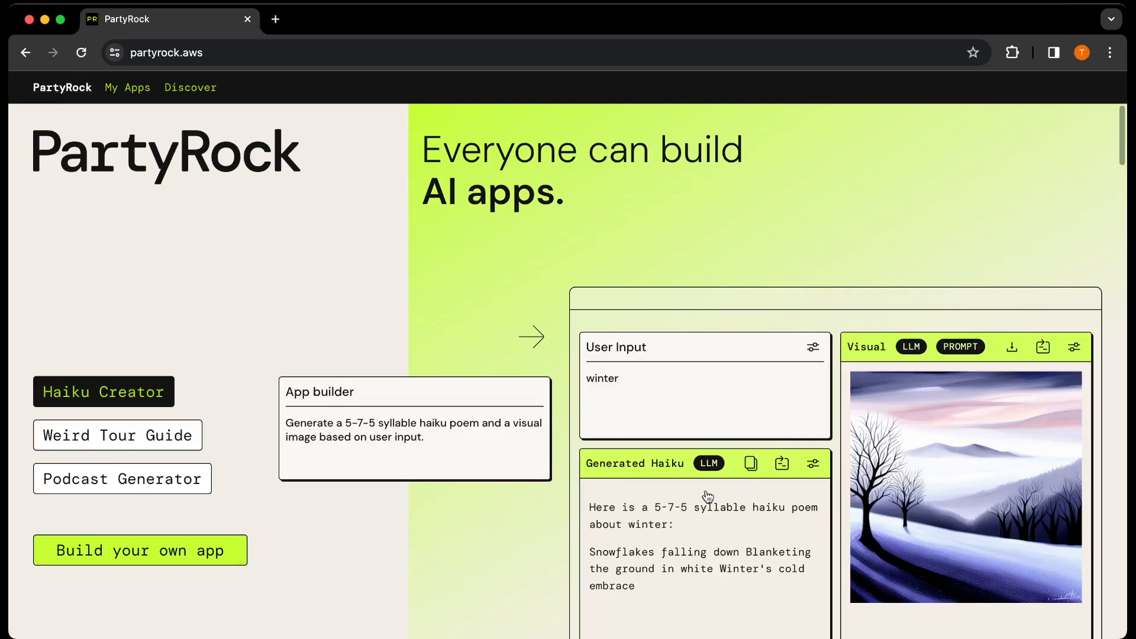